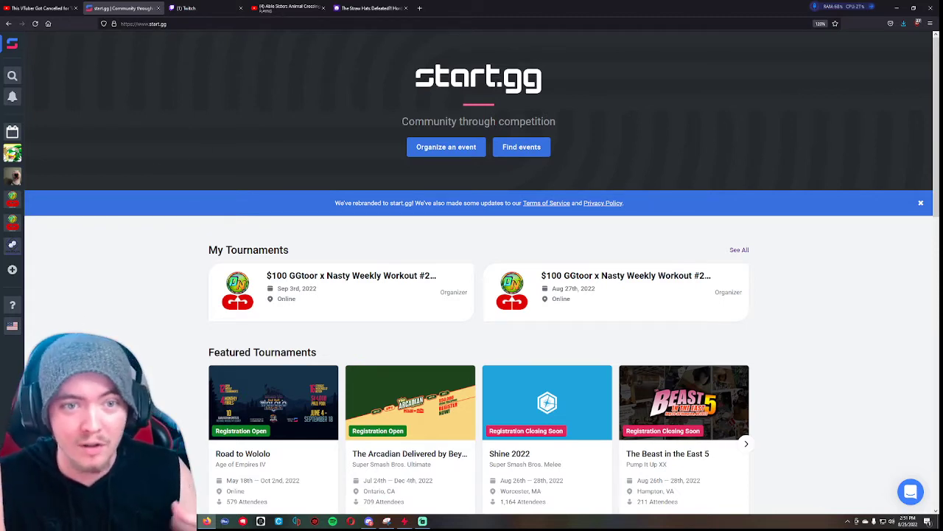
mouse_move(106, 308)
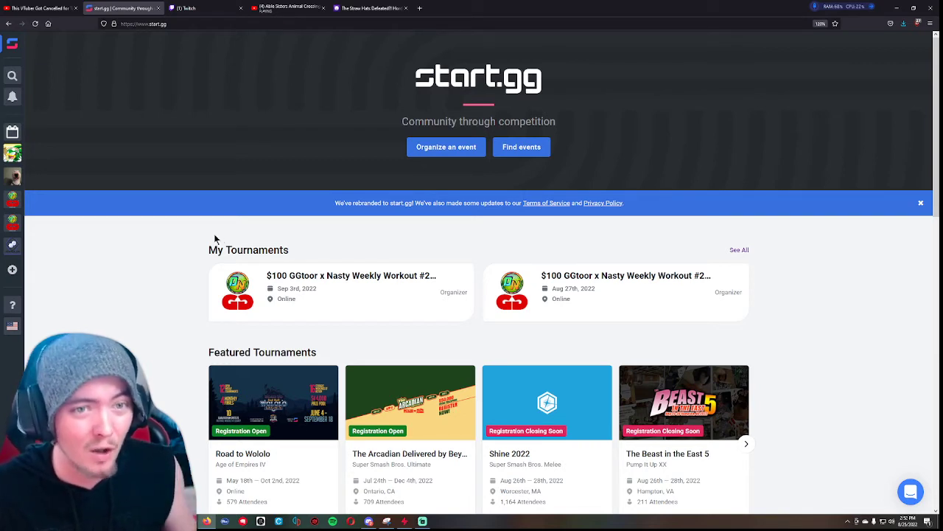
mouse_move(103, 247)
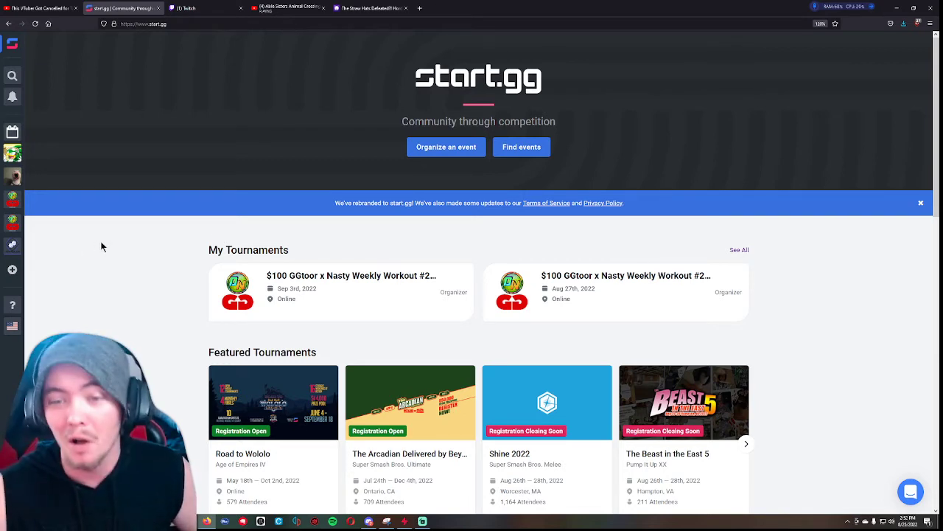
mouse_move(124, 233)
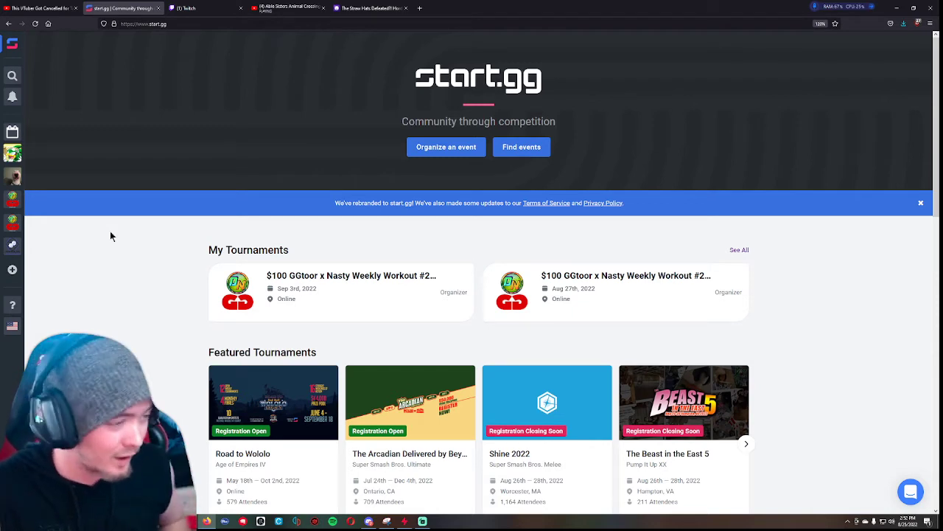
mouse_move(117, 236)
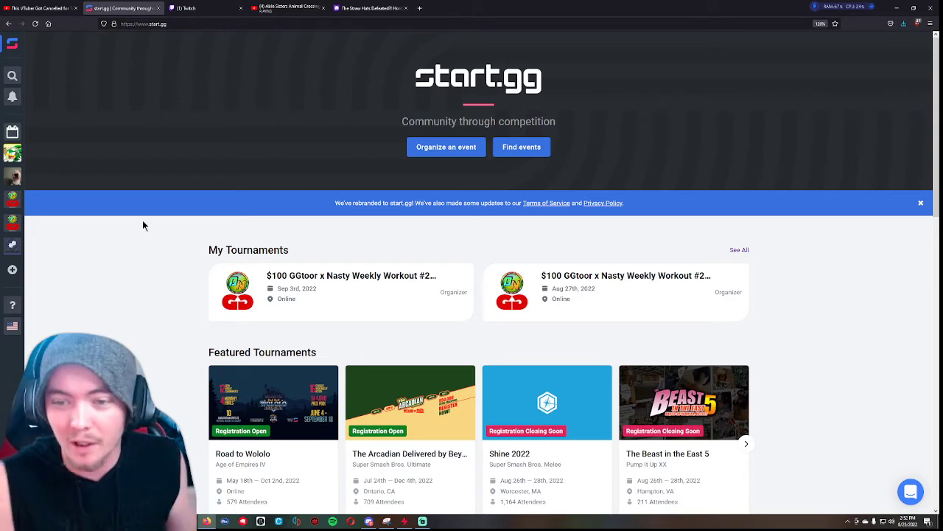
mouse_move(183, 207)
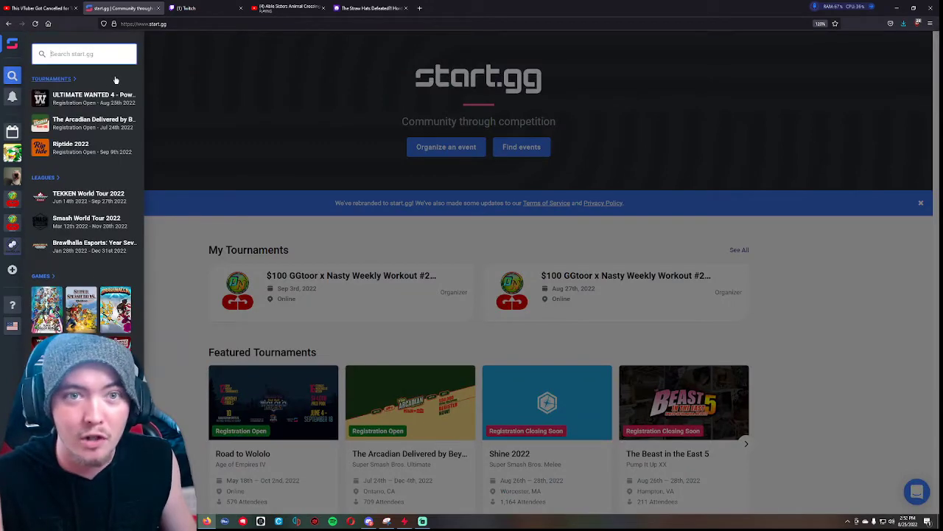
Step: Scroll the home page to Upcoming Tournaments and reach the full tournament search page
left_click(81, 53)
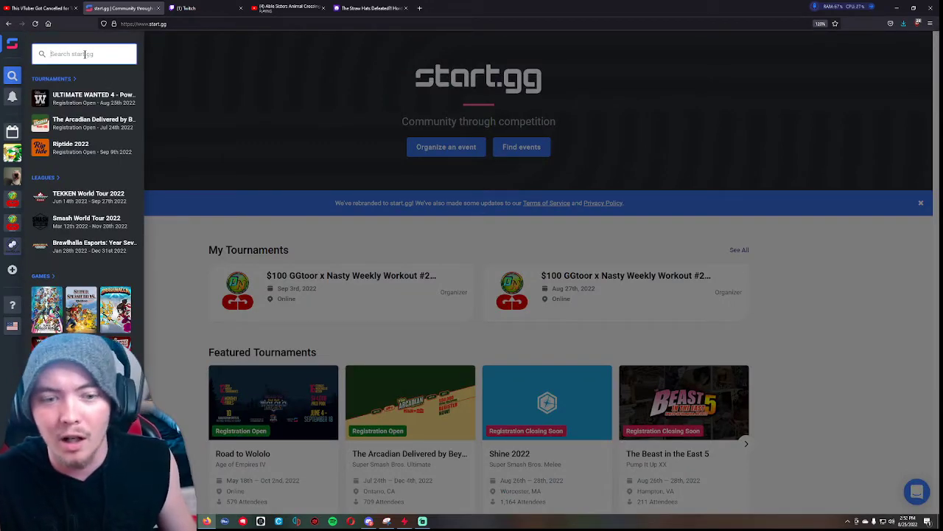
scroll("down", 3)
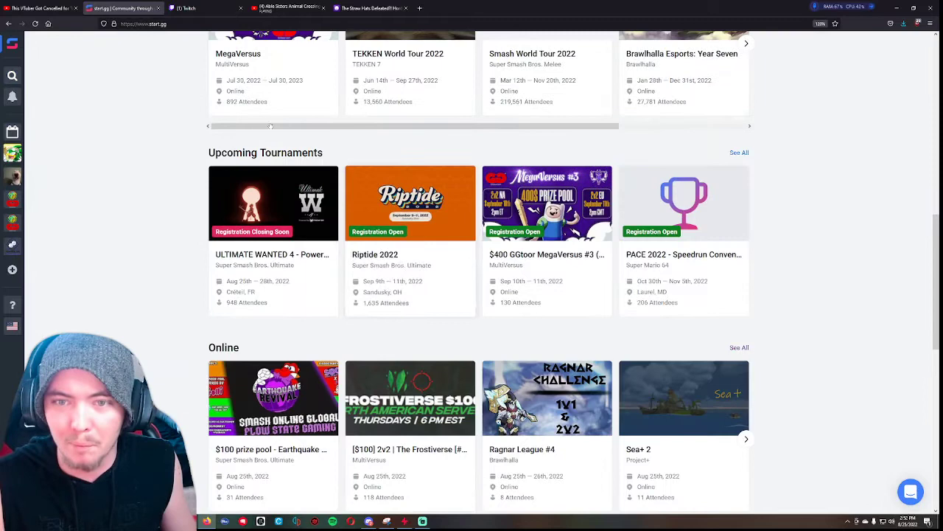
scroll("down", 3)
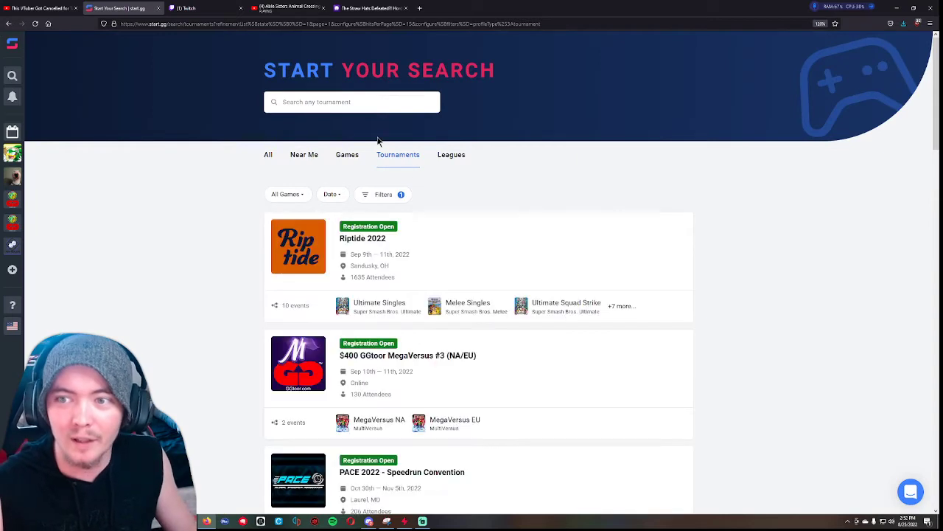
Step: Filter the search results to the game Super Smash Bros. Ultimate by searching 'super'
left_click(286, 195)
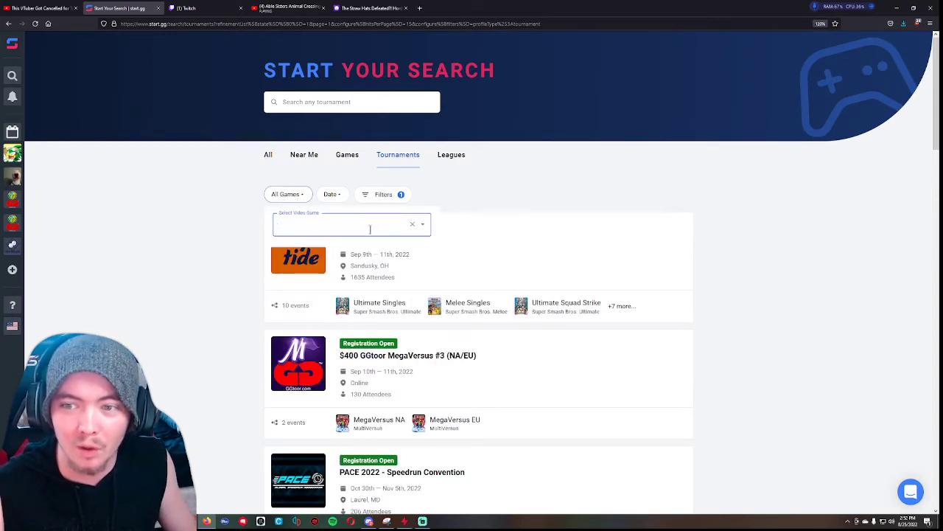
type("super")
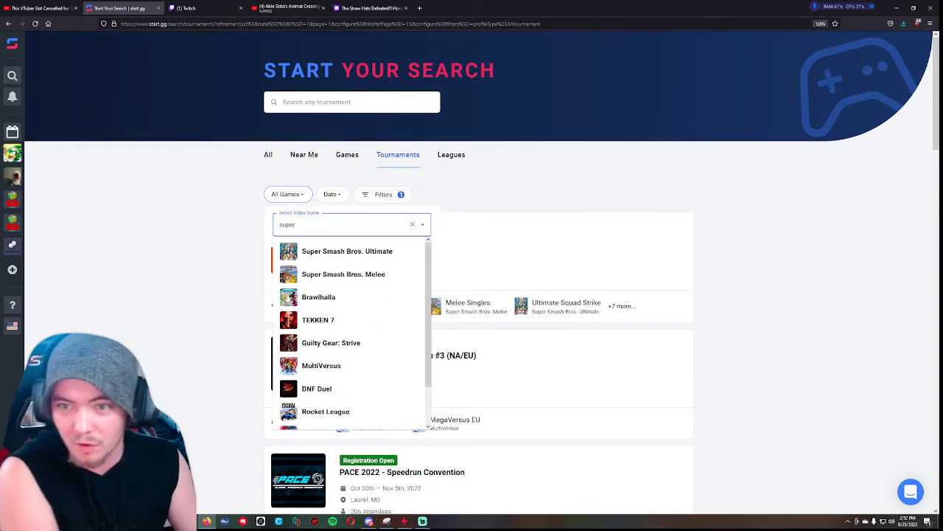
left_click(348, 251)
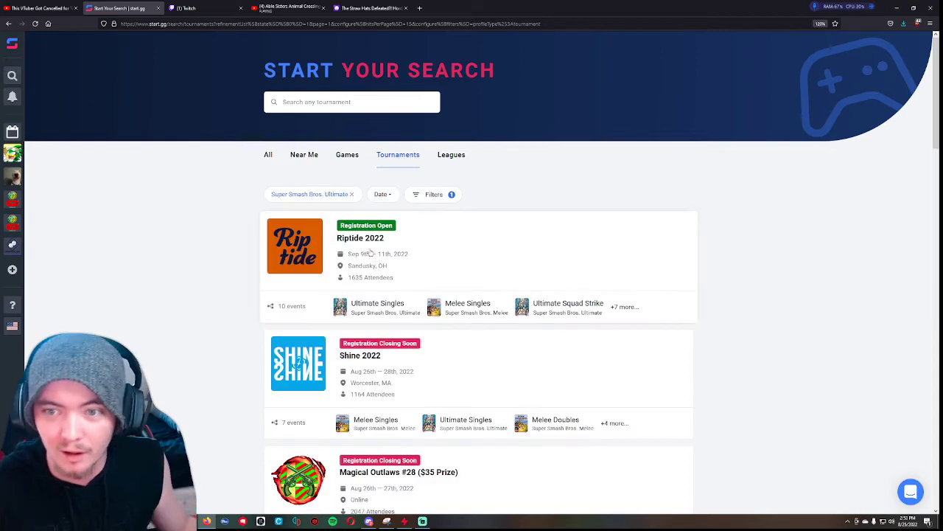
Step: Look over the Date and Filters dropdowns, then close Filters without changes
left_click(382, 195)
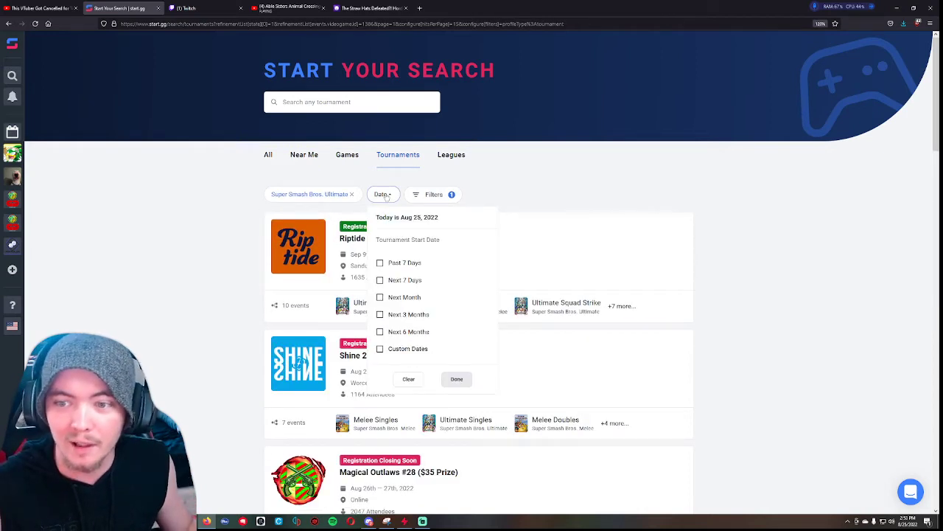
left_click(433, 194)
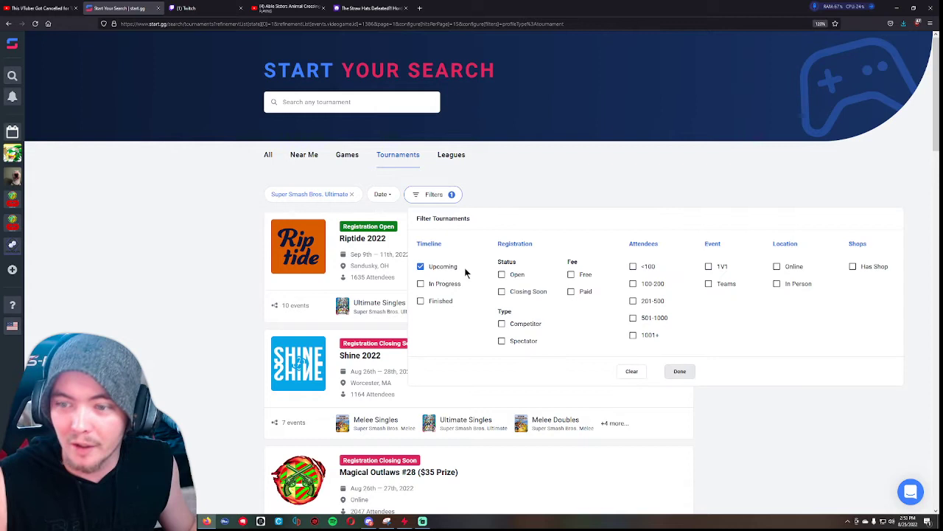
mouse_move(598, 336)
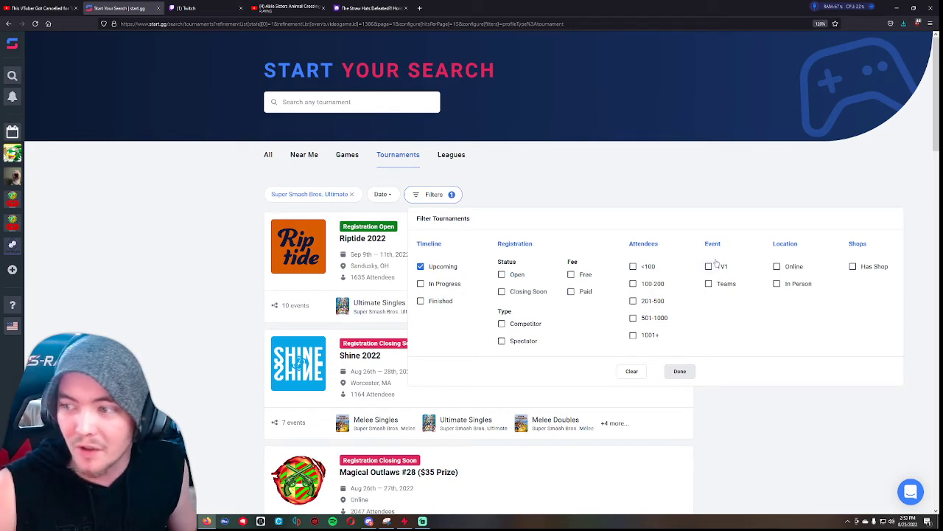
mouse_move(831, 273)
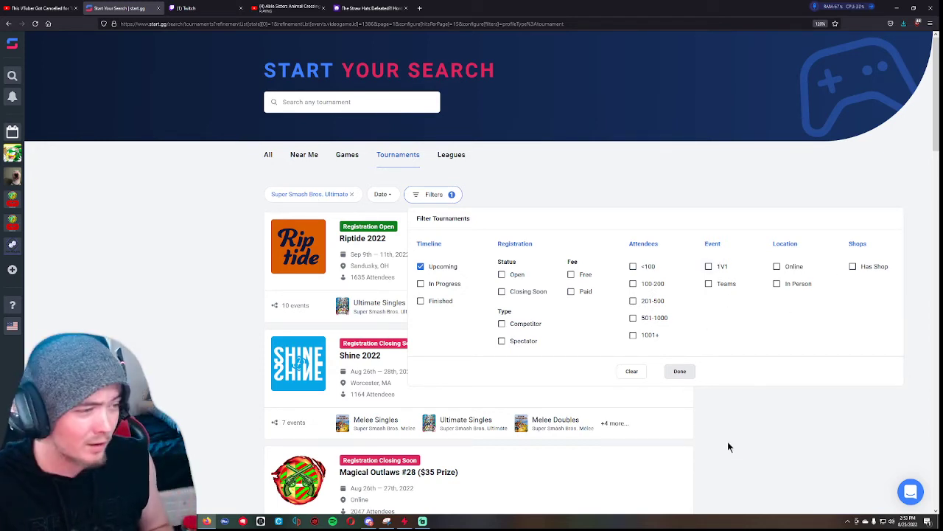
mouse_move(778, 457)
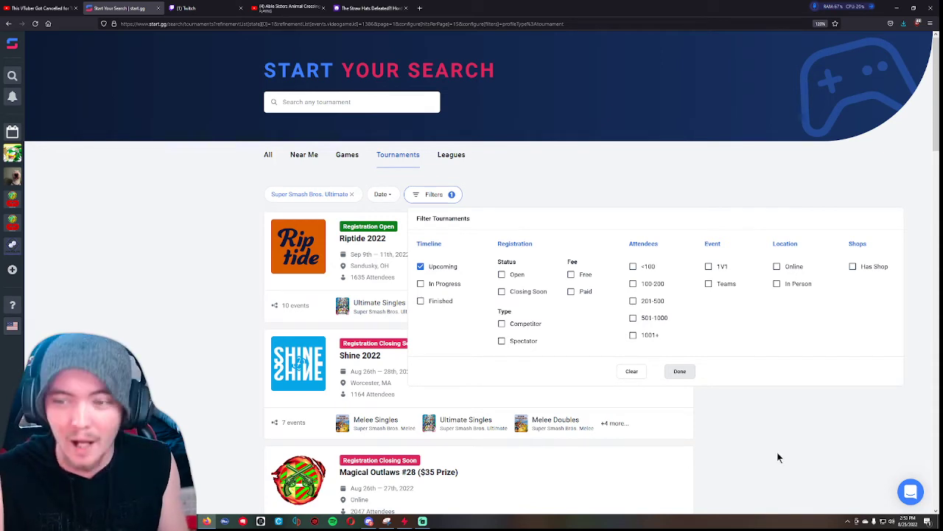
left_click(678, 372)
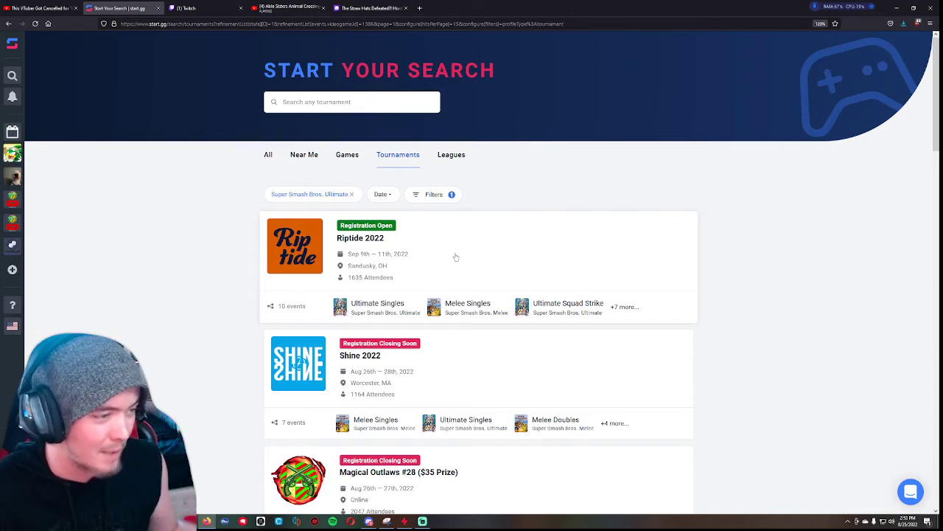
Step: Filter to online, registration closing soon, competitor tournaments, which returns no results
left_click(434, 195)
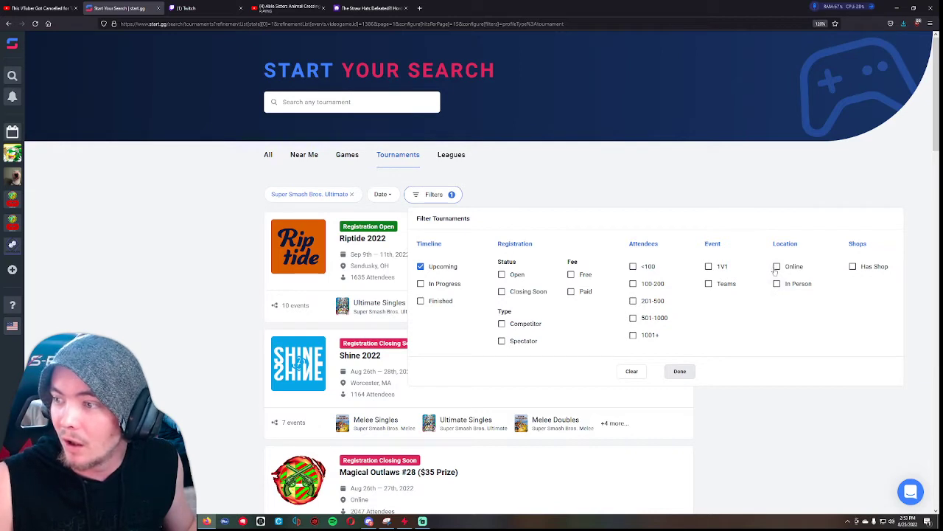
left_click(775, 266)
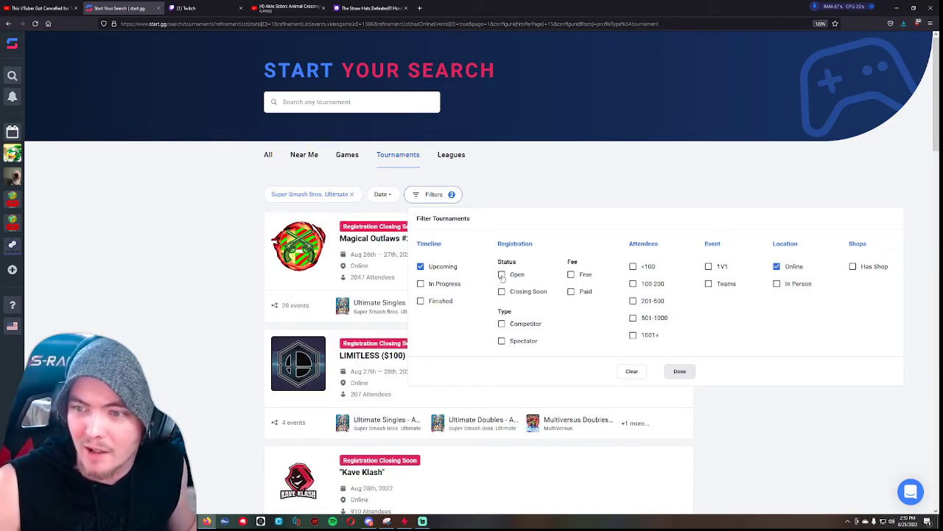
left_click(501, 292)
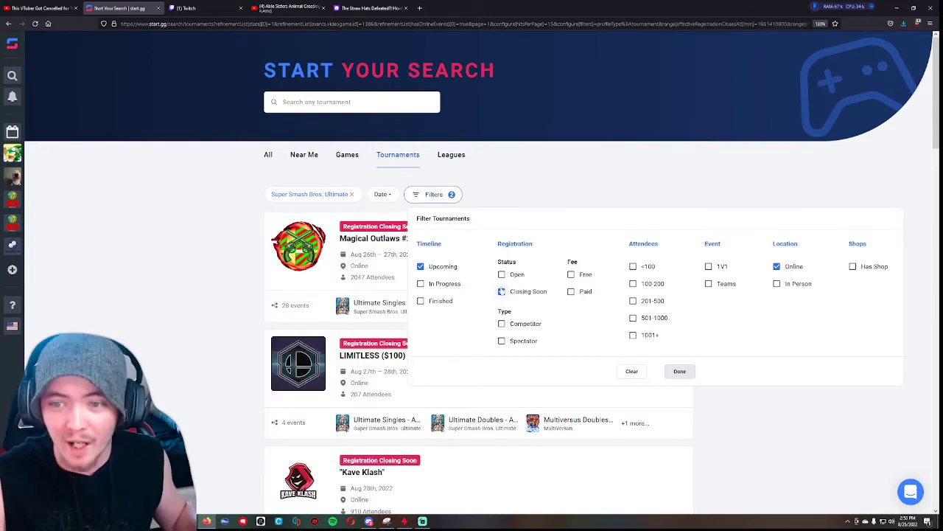
left_click(501, 292)
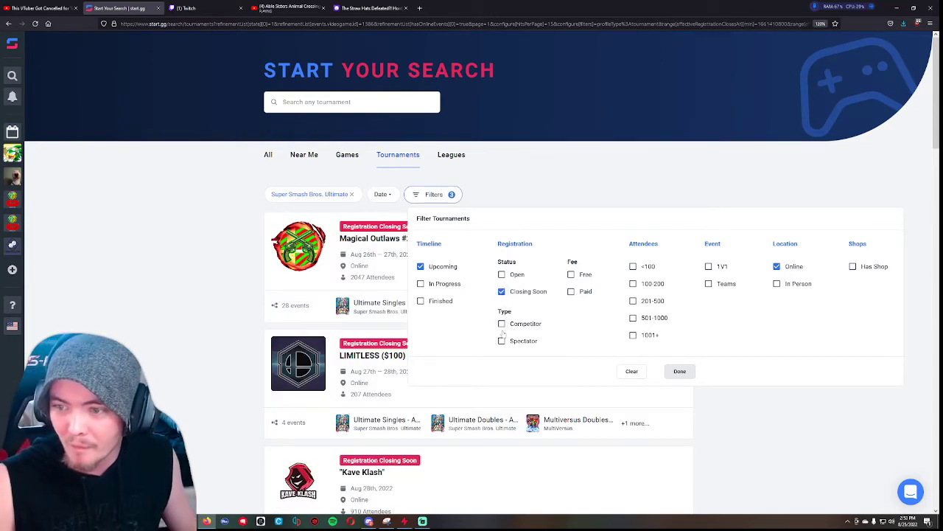
left_click(504, 325)
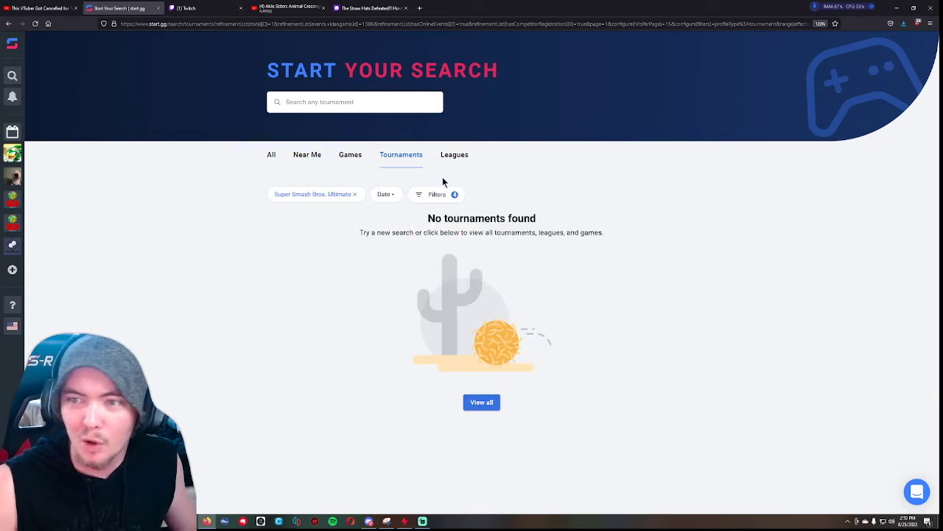
Step: Remove the Competitor filter, add 1v1, and apply to find Magical Outlaws #28
left_click(436, 194)
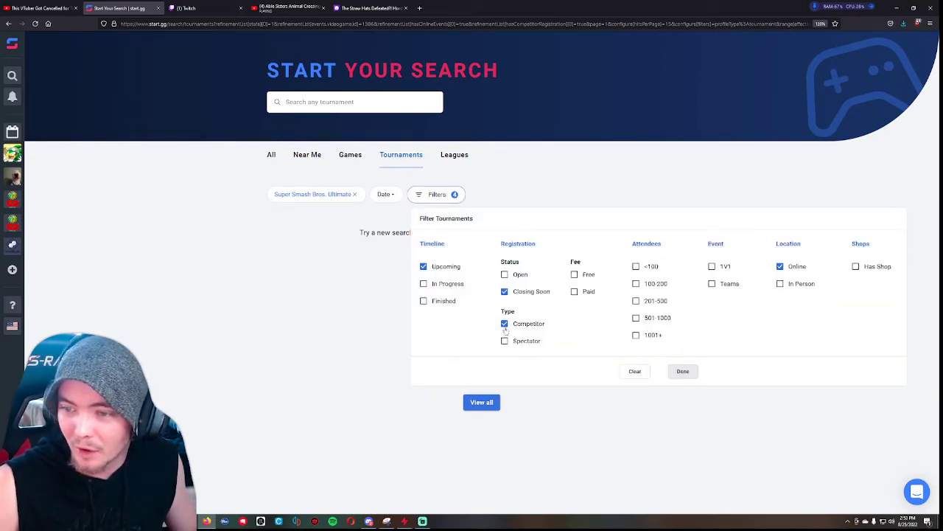
left_click(505, 324)
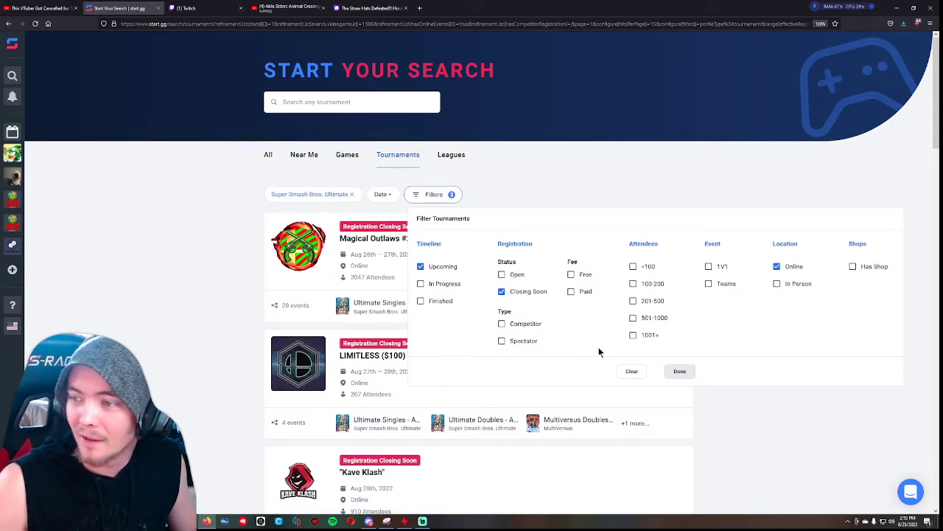
left_click(708, 266)
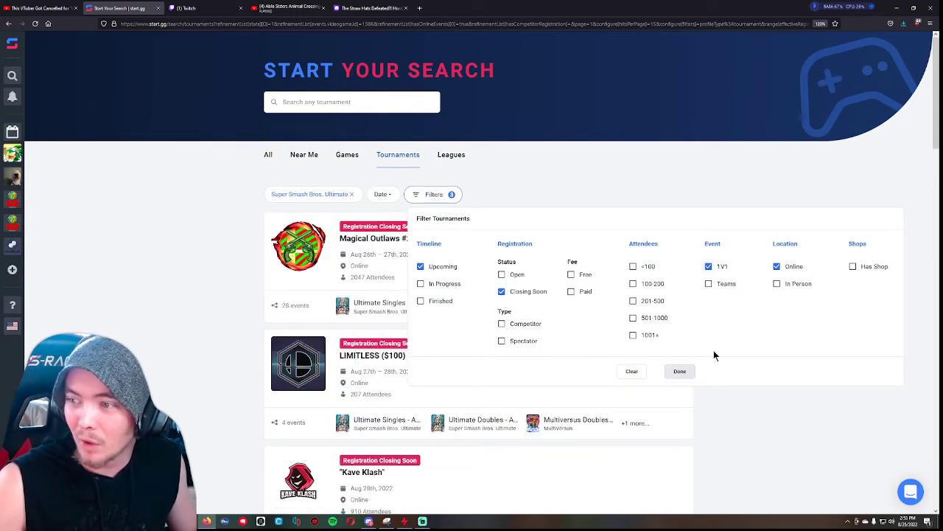
left_click(678, 372)
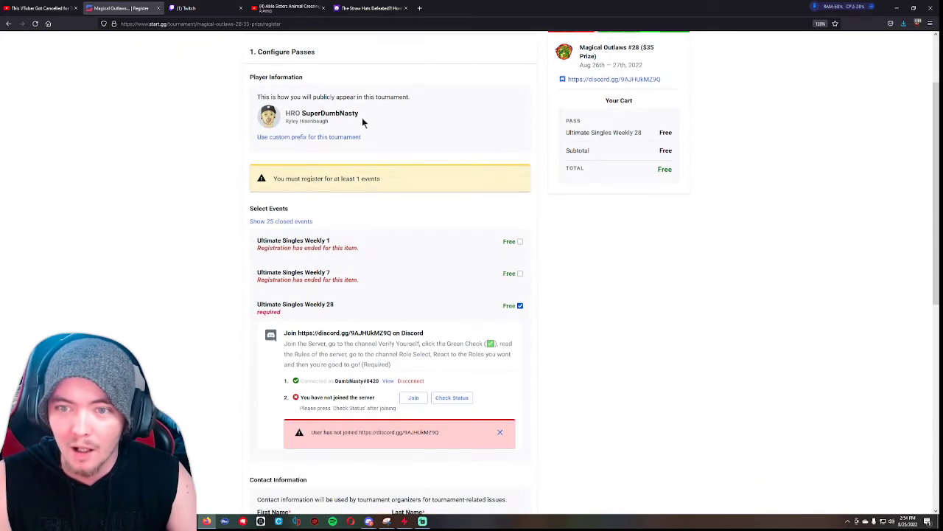
Step: Scroll the Ultimate Singles Weekly 28 registration form down to its Discord server join requirement
scroll("down", 3)
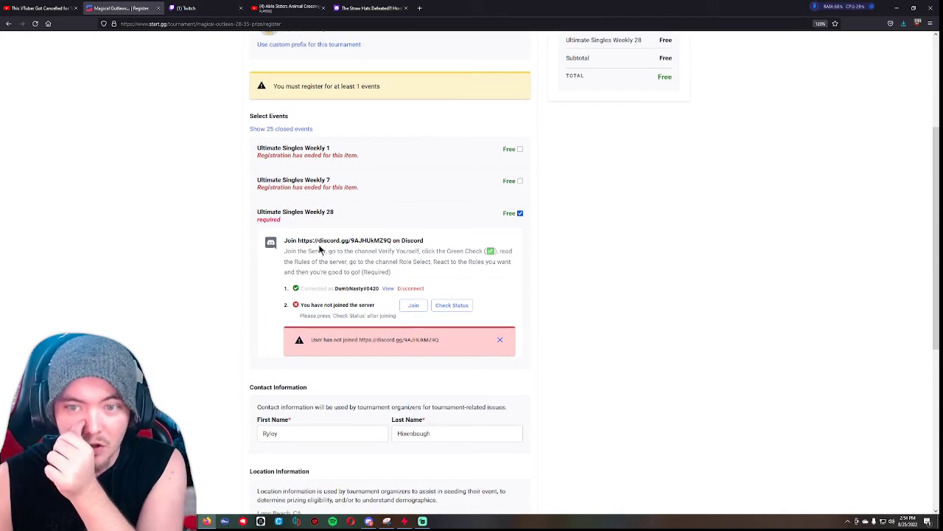
mouse_move(383, 184)
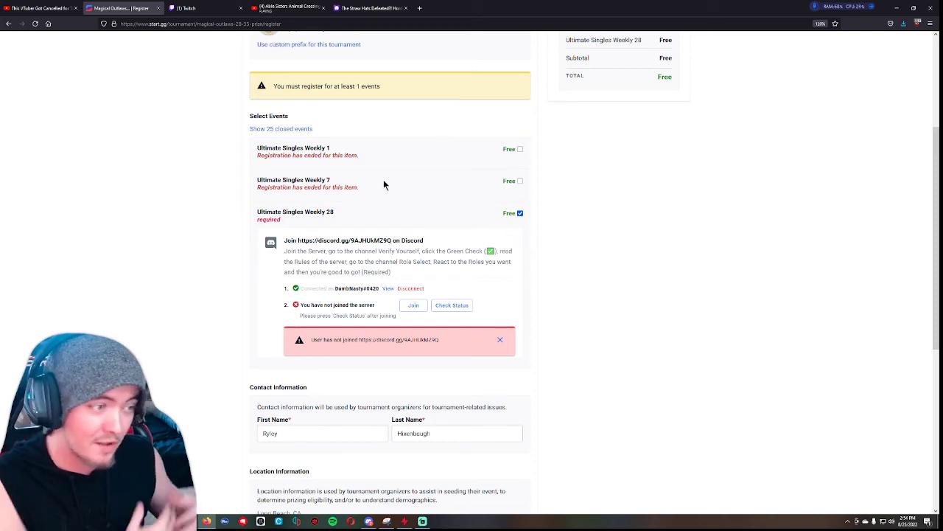
mouse_move(378, 168)
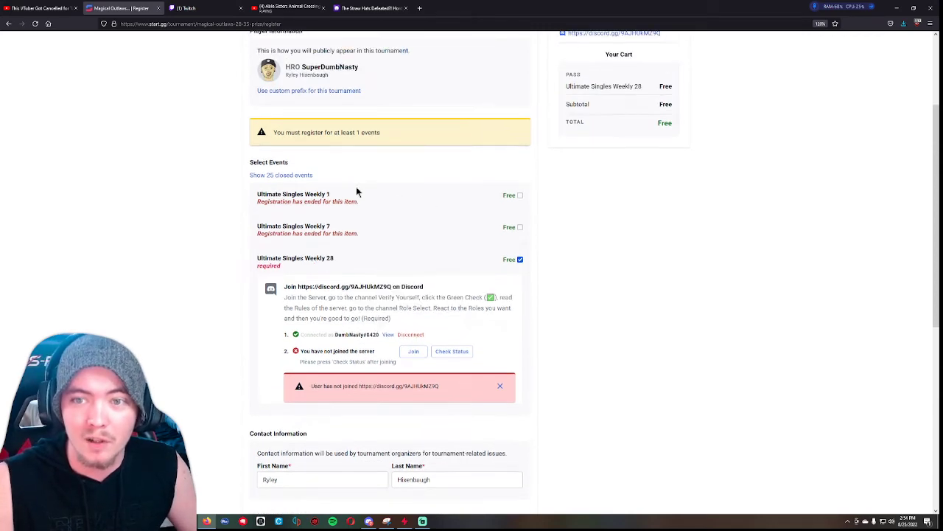
mouse_move(366, 204)
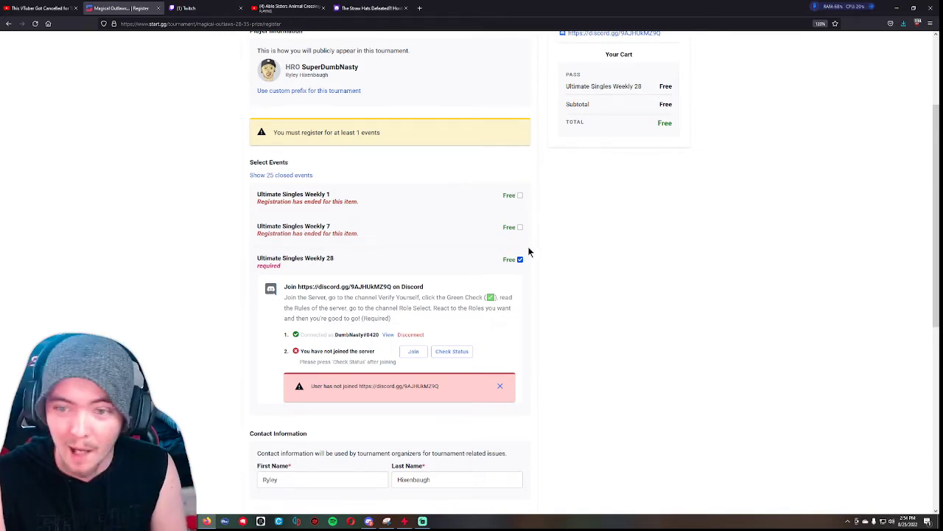
scroll("down", 3)
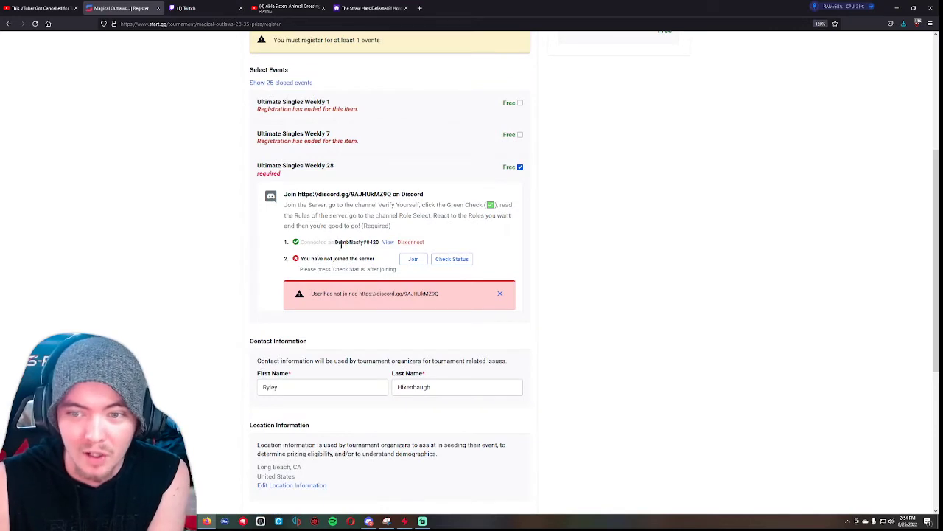
double_click(357, 242)
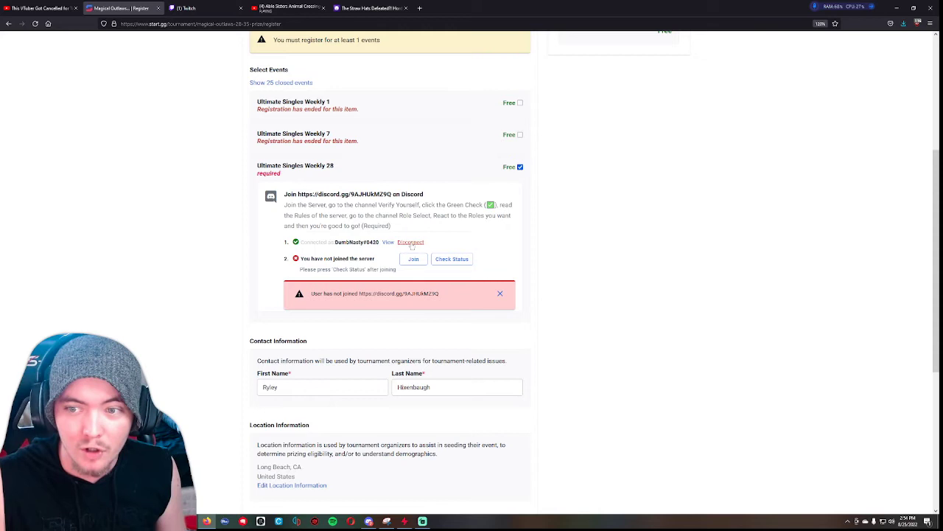
Step: Disconnect, reconnect and authorize the Discord account with start.gg
left_click(410, 241)
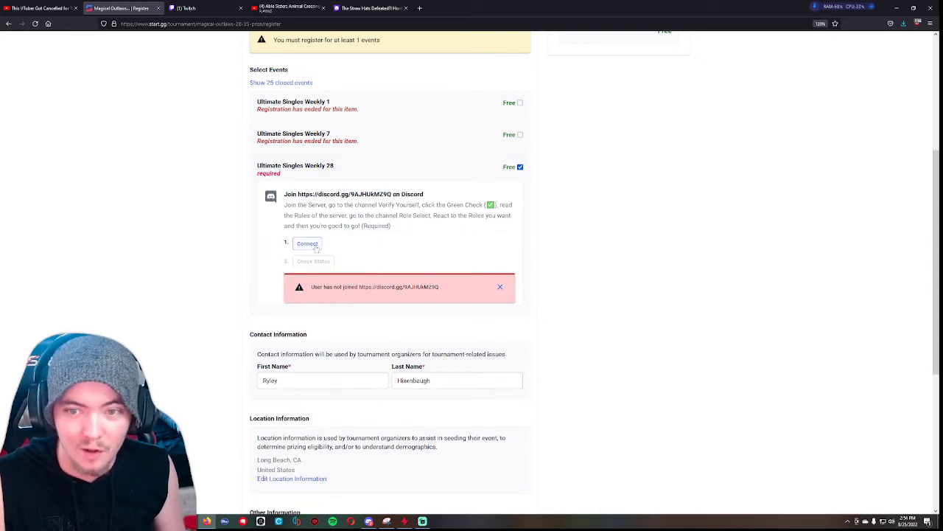
left_click(306, 243)
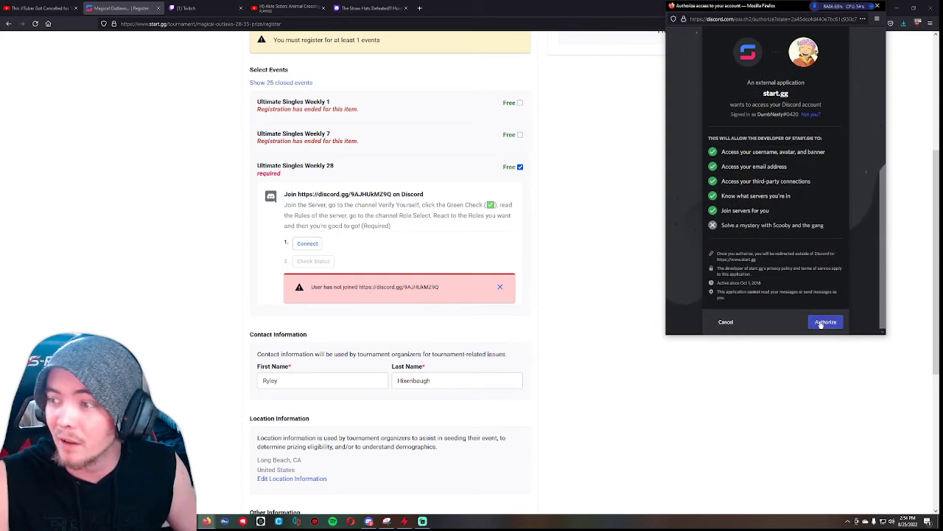
left_click(825, 322)
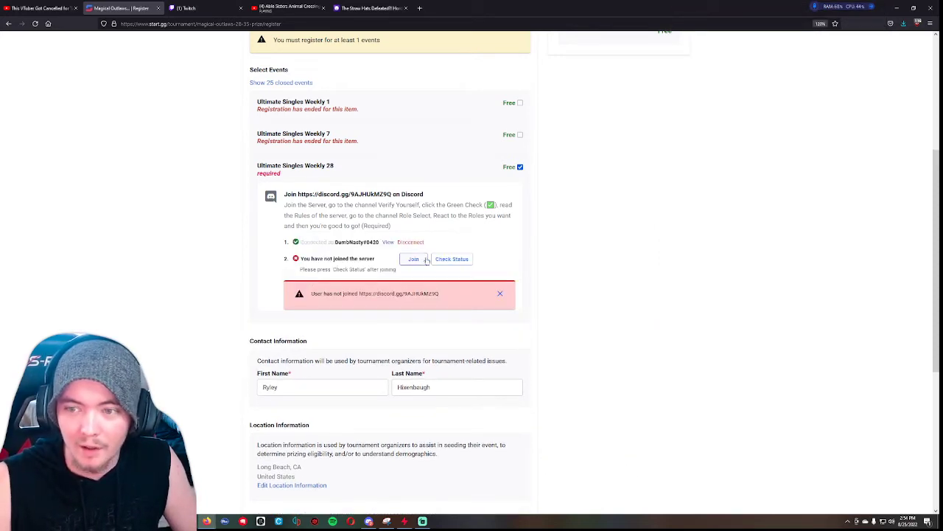
Step: Join the tournament's Discord server, return to the form and check status as joined
left_click(412, 260)
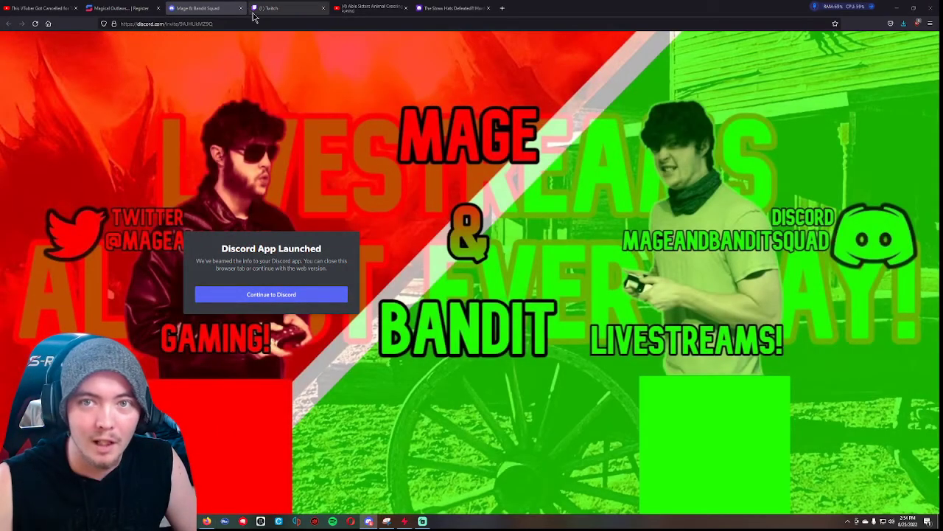
left_click(111, 9)
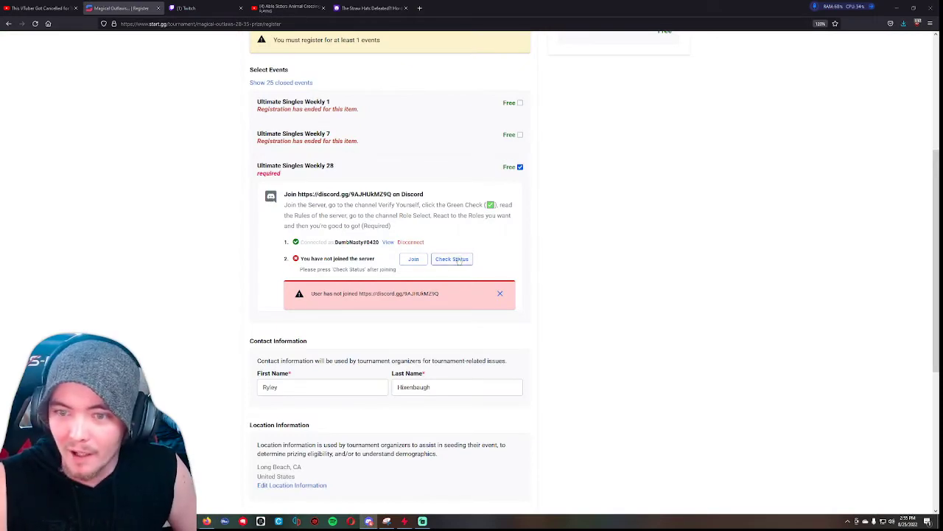
left_click(451, 259)
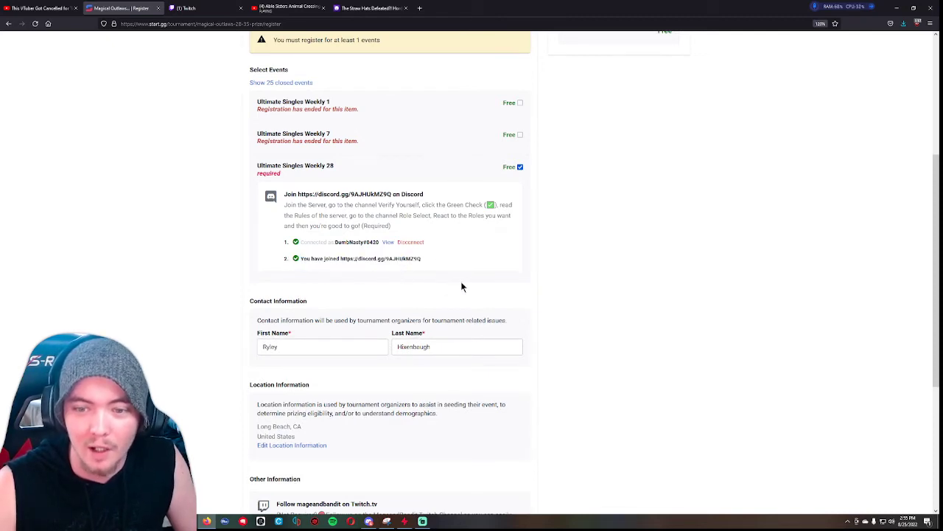
Step: Continue to checkout, pass the reCAPTCHA and complete registration for Magical Outlaws #28
scroll("down", 3)
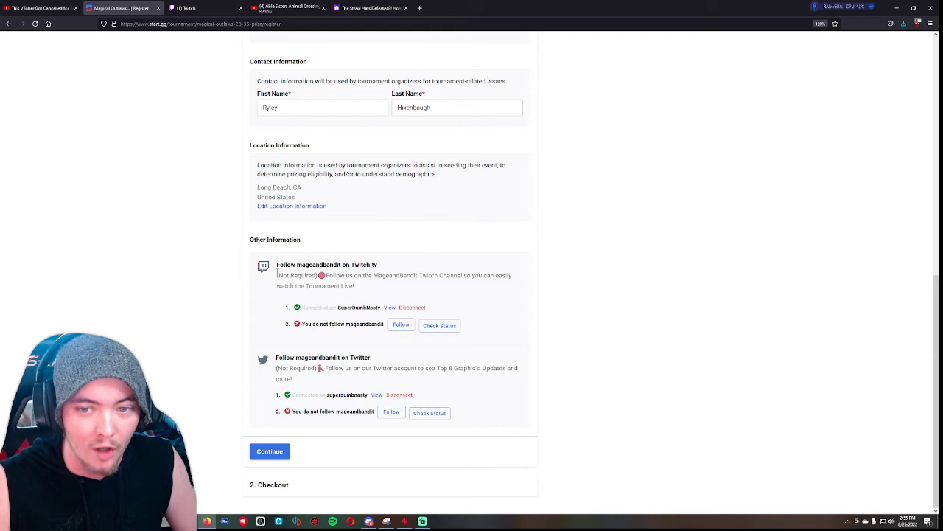
double_click(296, 369)
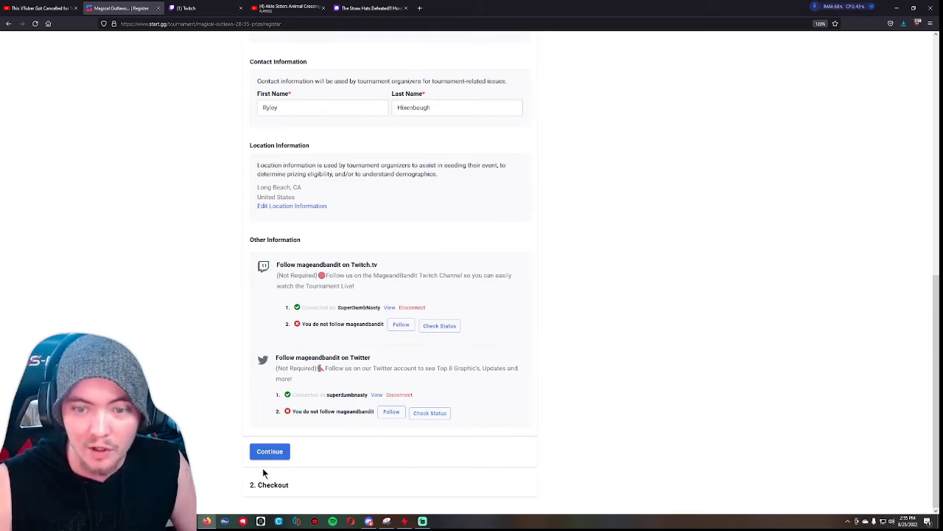
left_click(269, 451)
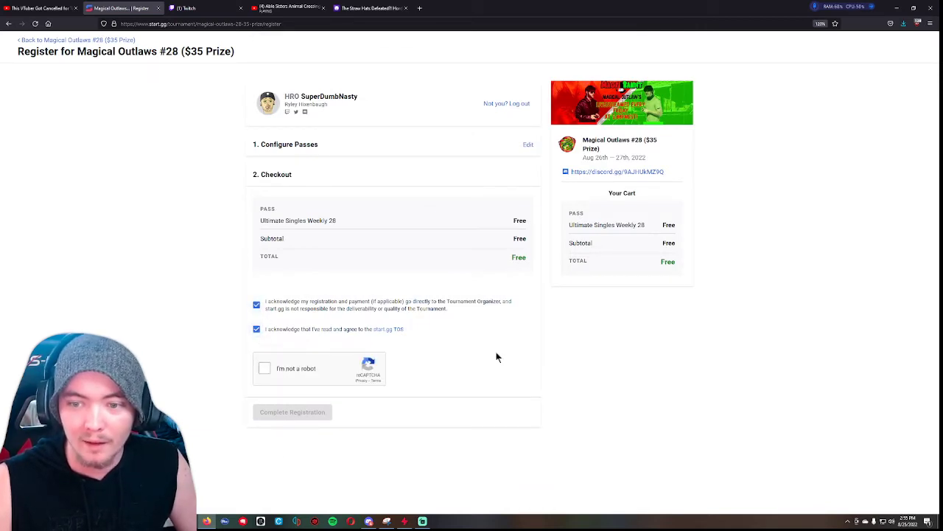
left_click(264, 368)
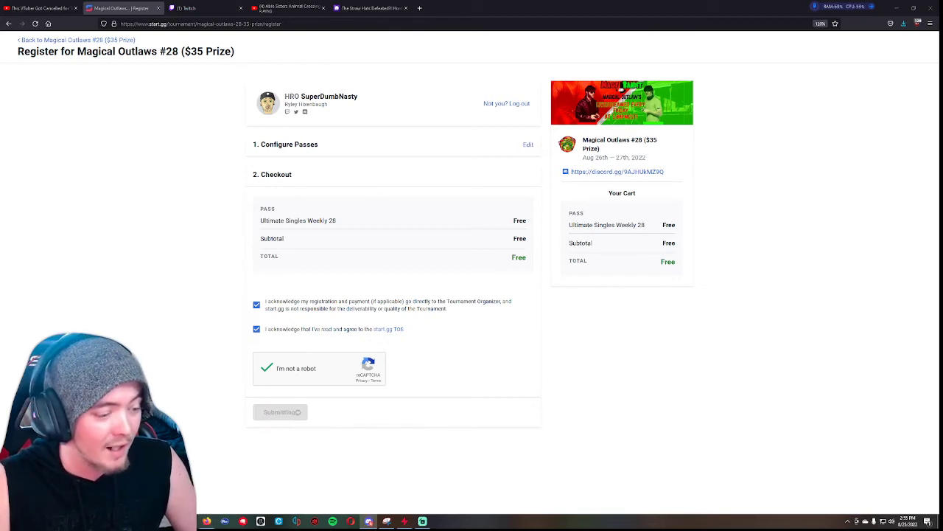
mouse_move(339, 323)
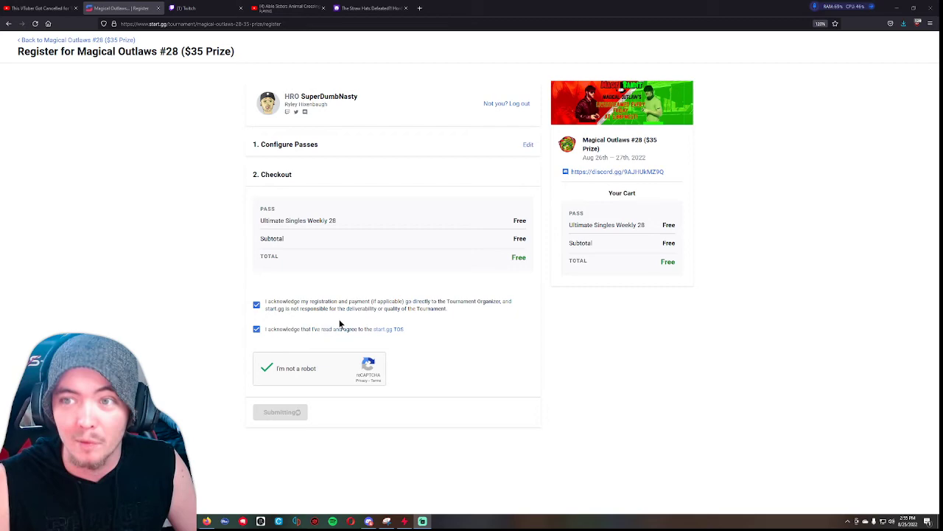
left_click(280, 412)
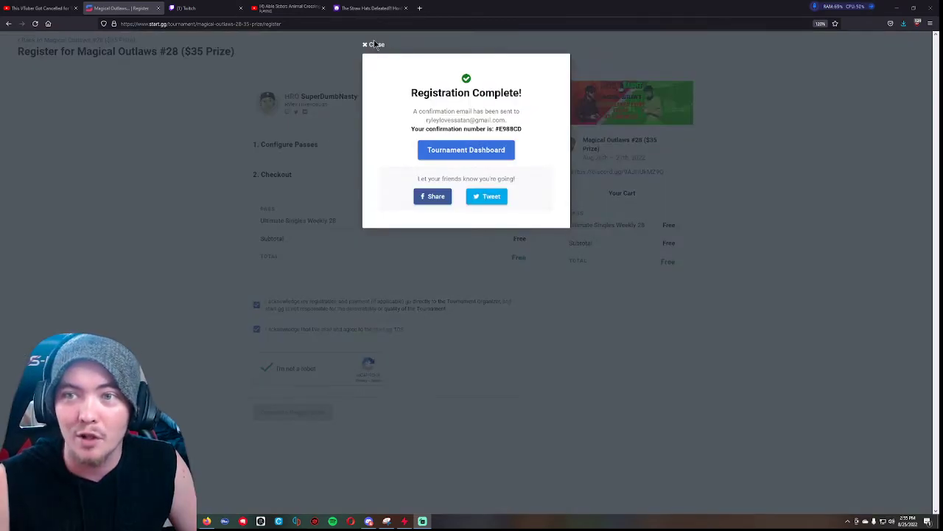
Step: Go to the Magical Outlaws #28 tournament dashboard and scroll through its overview page
left_click(375, 44)
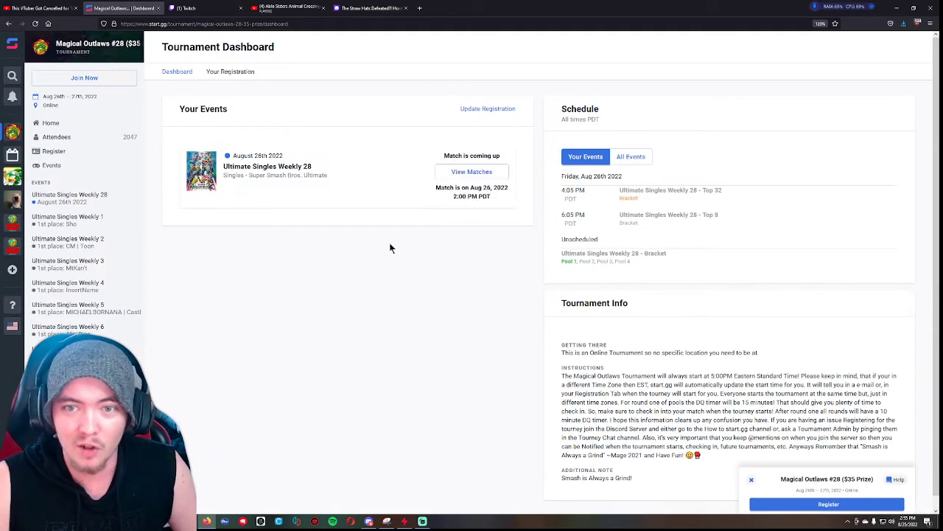
mouse_move(281, 291)
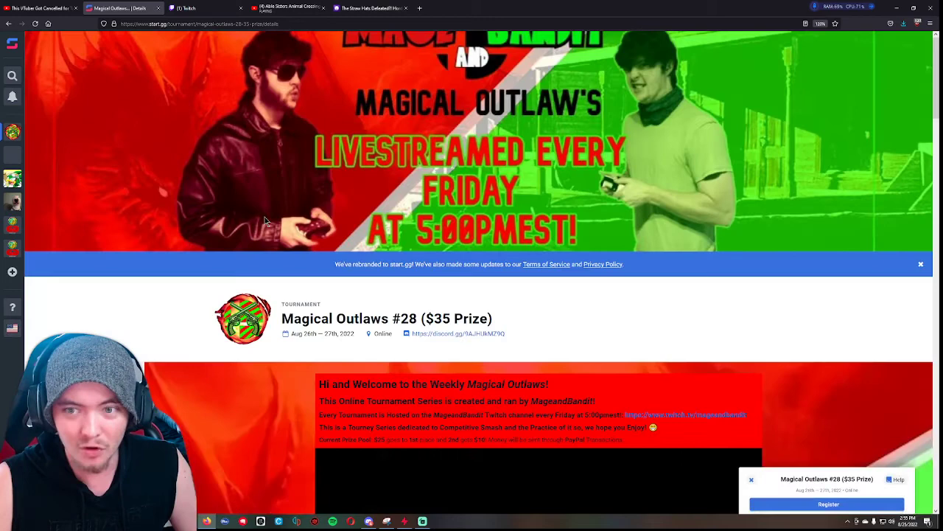
scroll("down", 3)
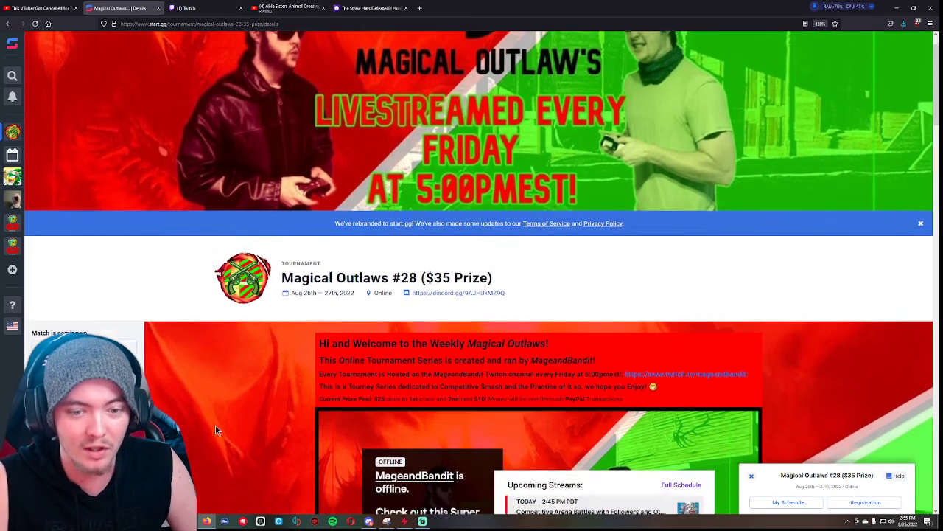
scroll("down", 3)
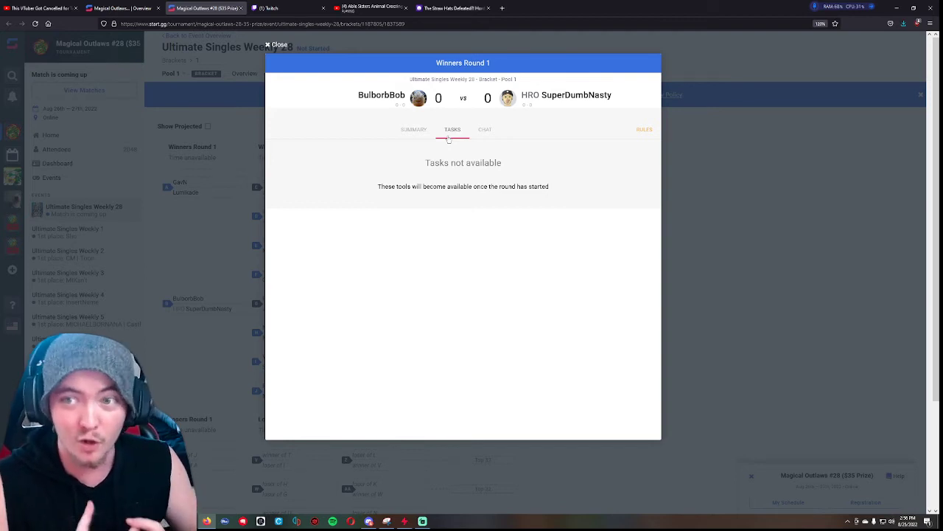
mouse_move(481, 142)
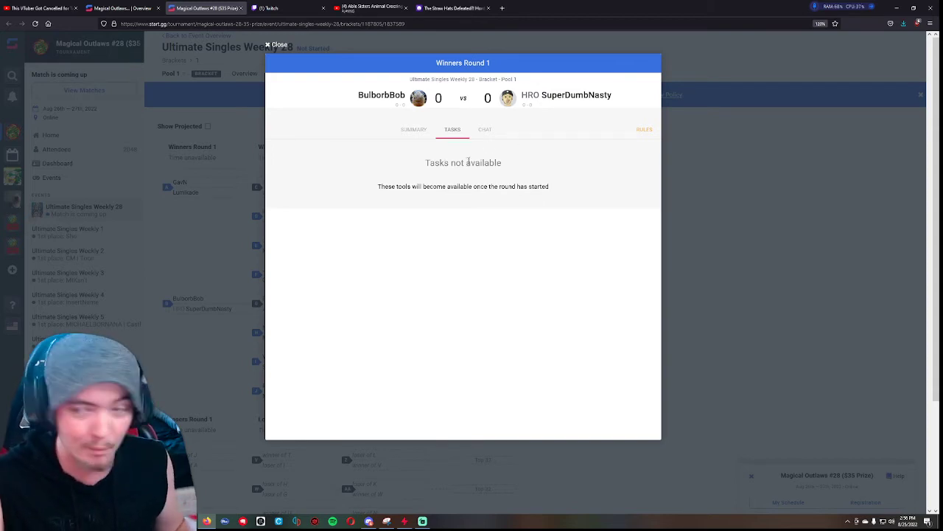
mouse_move(501, 152)
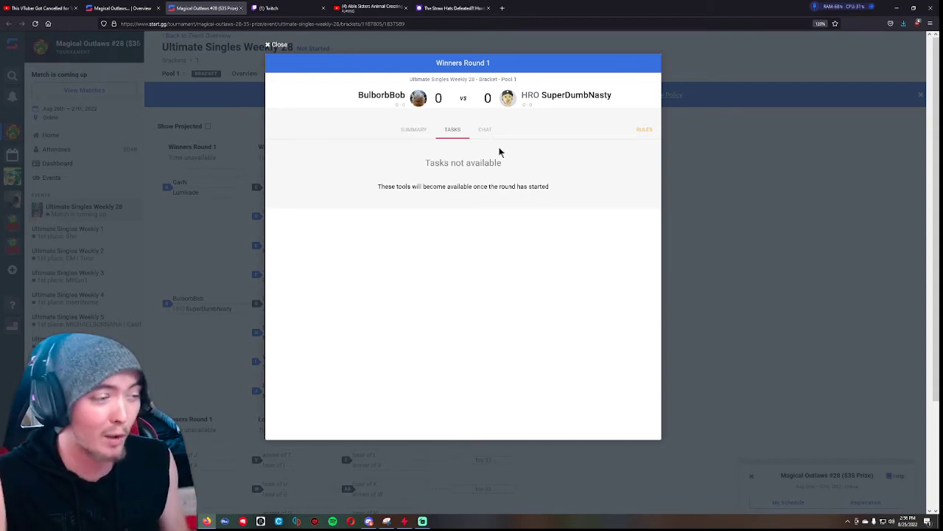
Step: Check the Winners Round 1 match chat, unavailable until the round starts, then return to Tasks
left_click(485, 130)
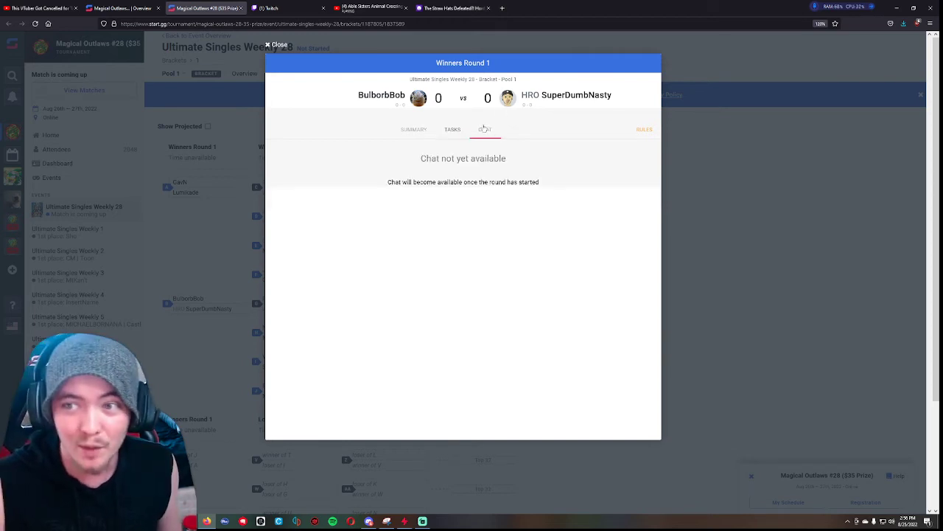
left_click(485, 130)
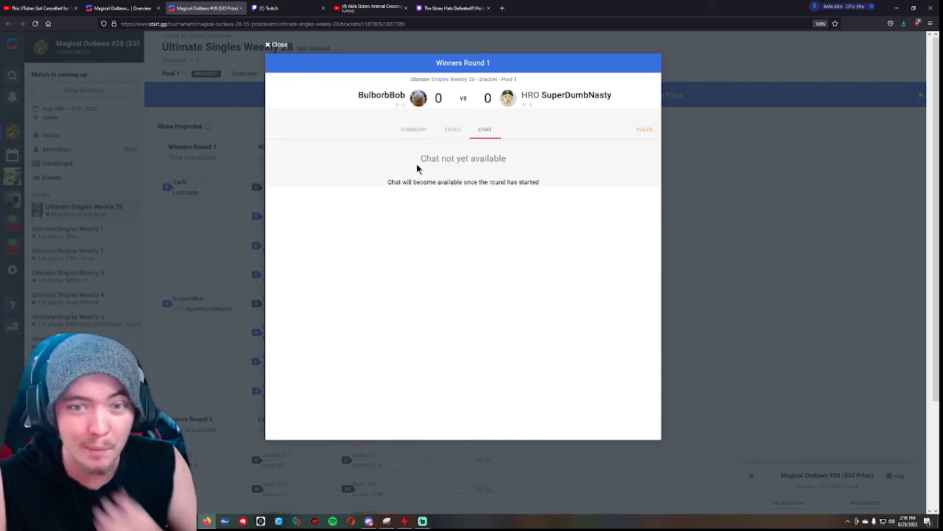
left_click(453, 130)
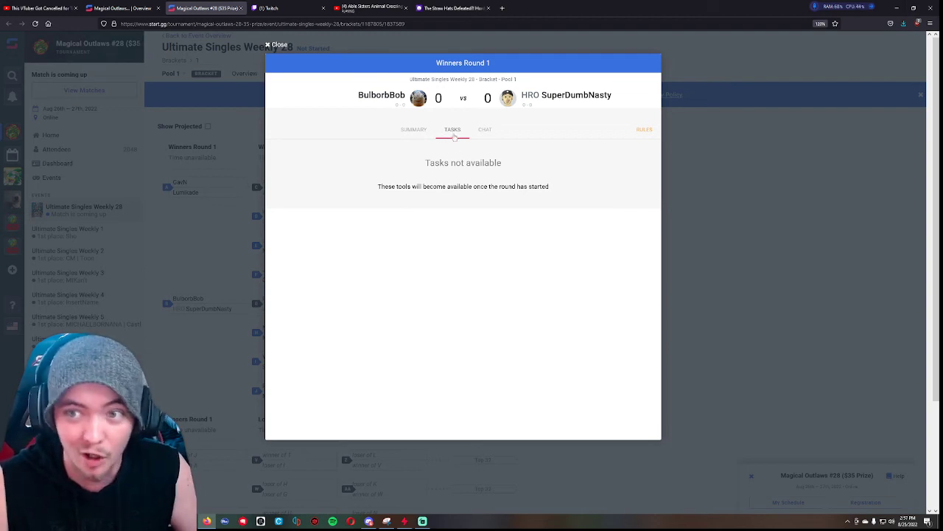
mouse_move(535, 153)
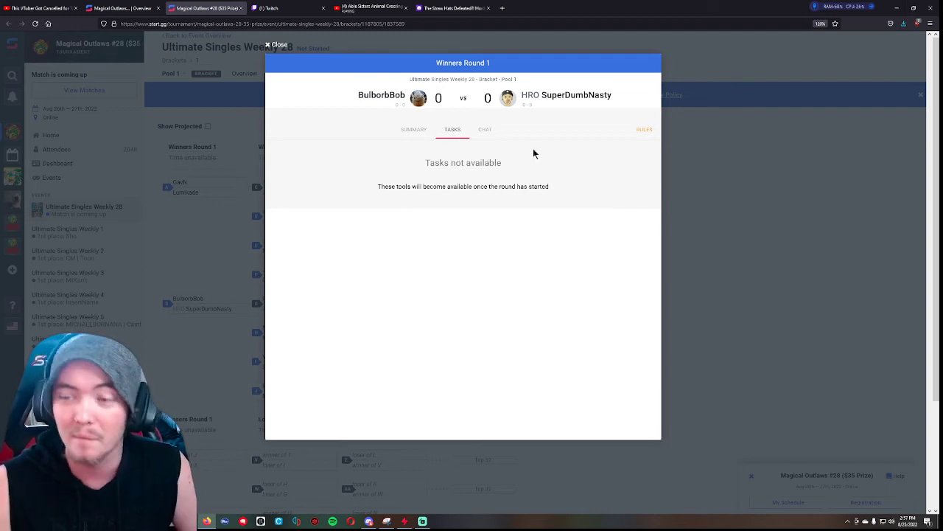
mouse_move(415, 371)
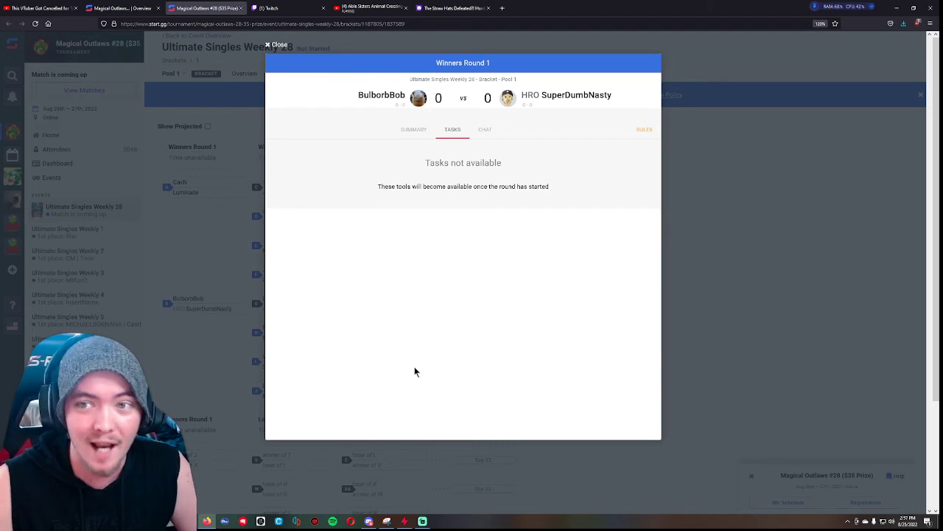
mouse_move(519, 397)
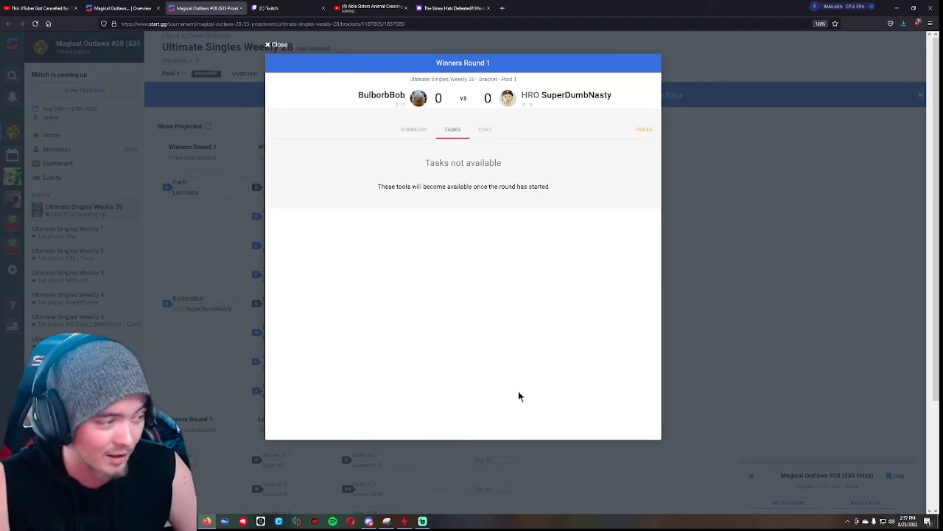
mouse_move(454, 147)
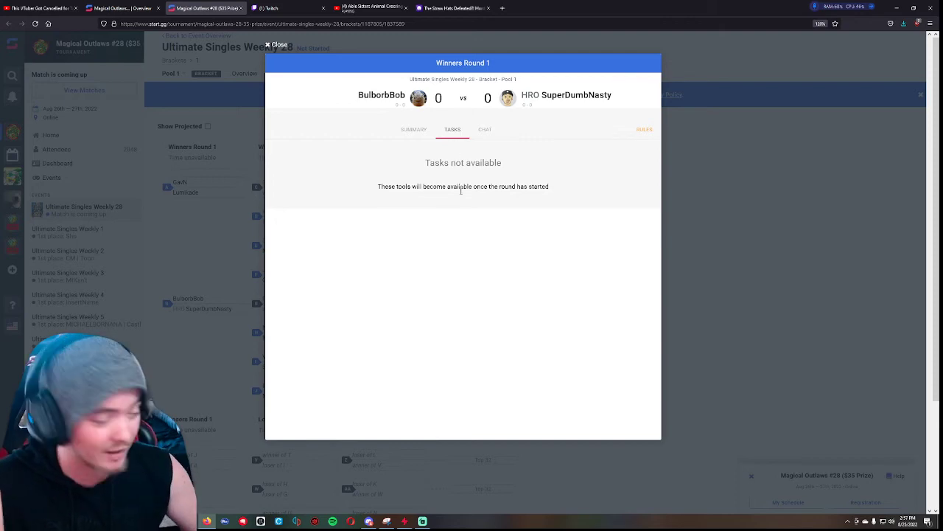
mouse_move(761, 225)
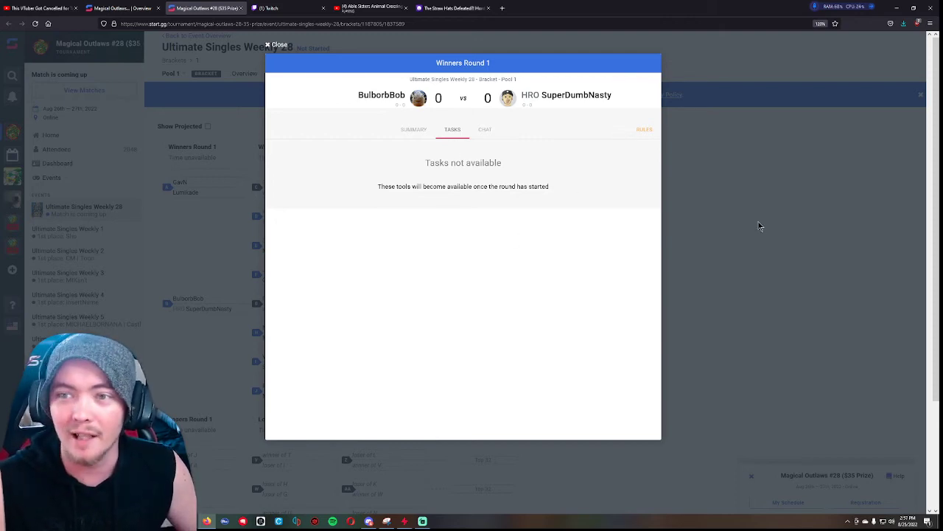
Step: Close the match popup, scroll the bracket, inspect a Losers Round 1 match with no games reported, and close it
left_click(277, 44)
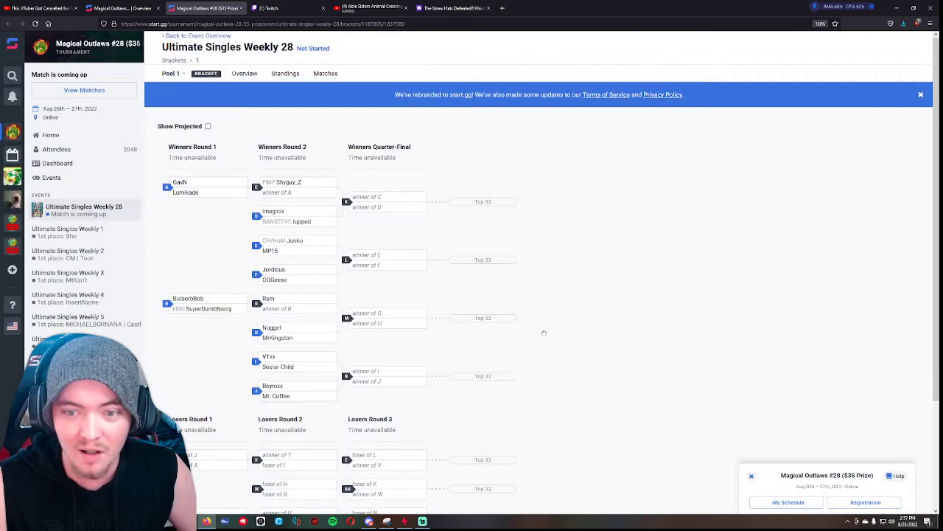
scroll("down", 3)
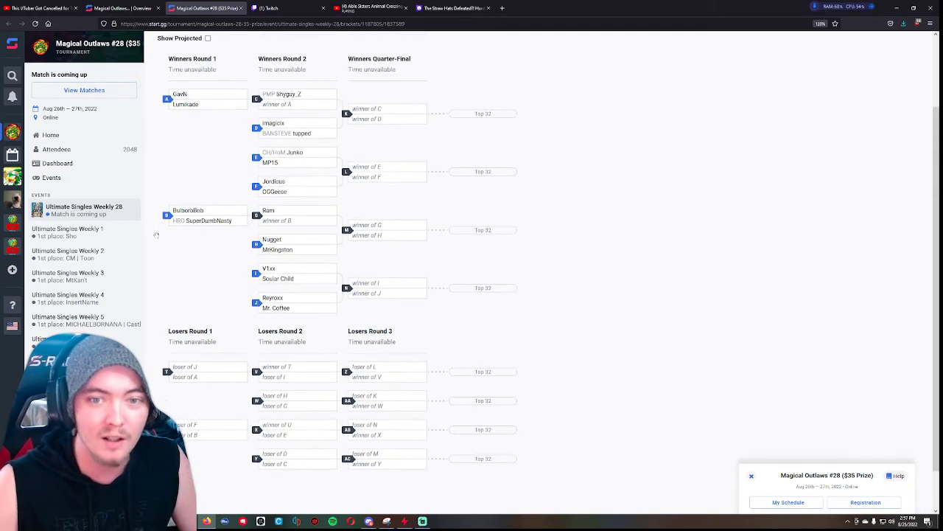
scroll("down", 3)
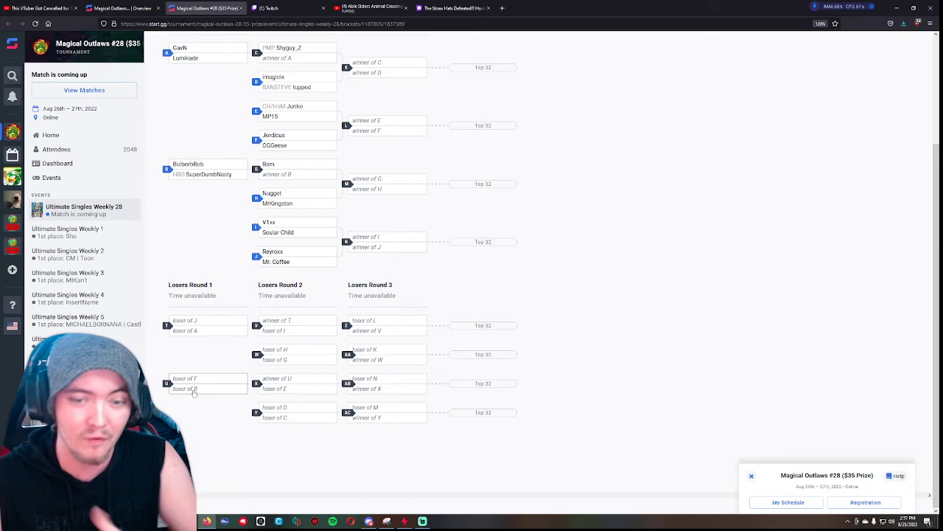
left_click(208, 383)
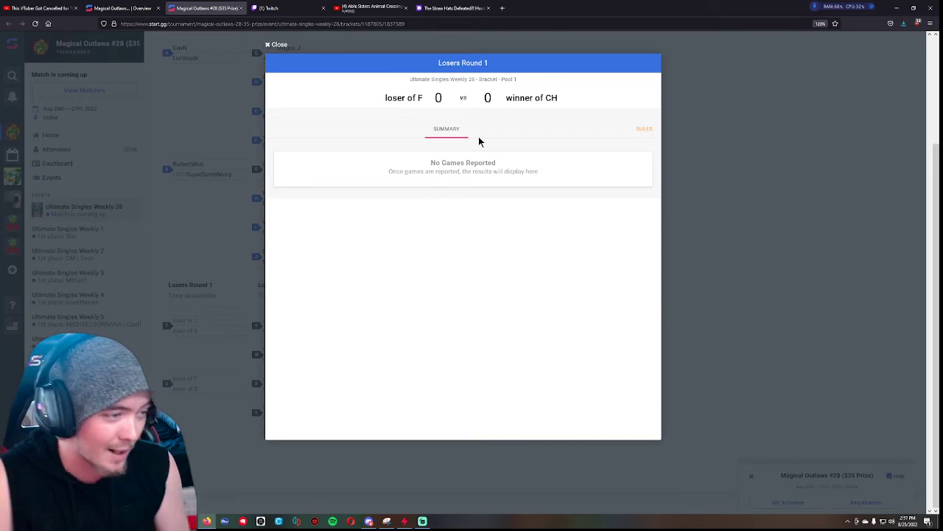
mouse_move(209, 228)
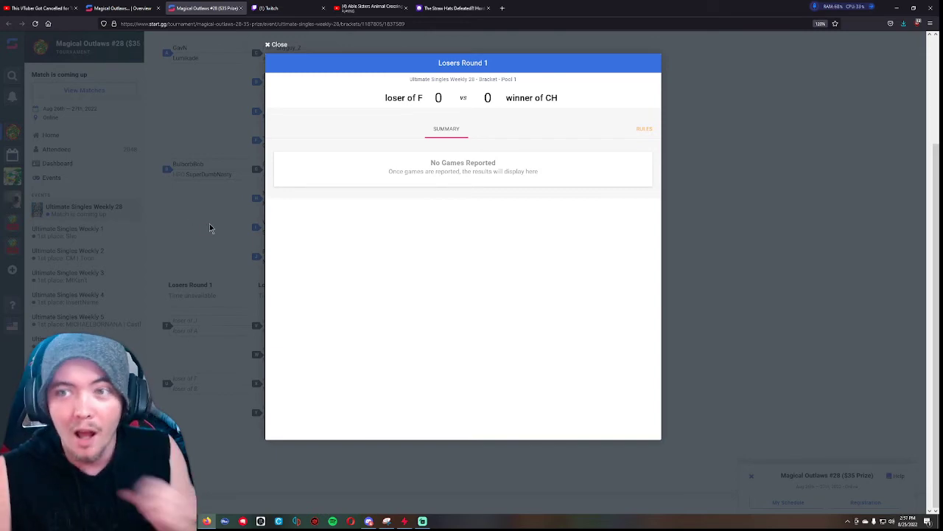
left_click(277, 44)
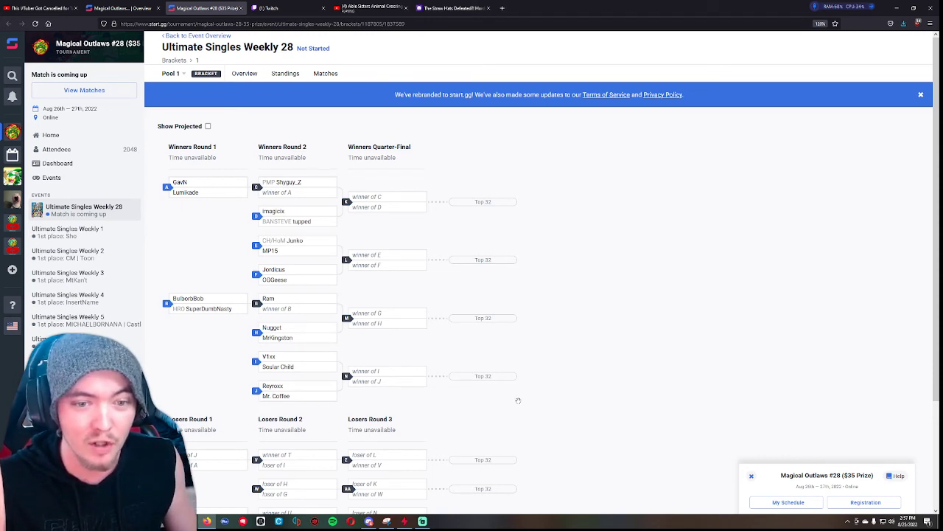
Step: From the home page choose Organize an event and start the Create A New Tournament form
scroll("down", 3)
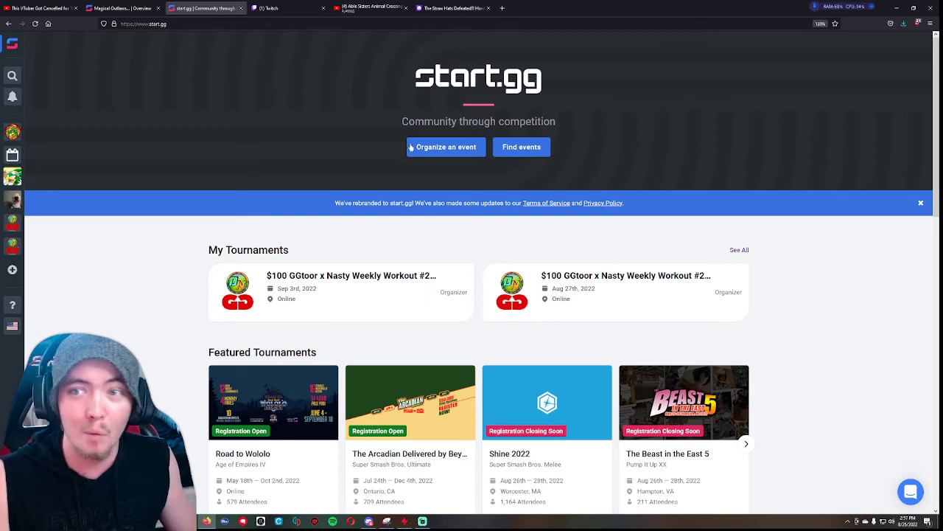
left_click(446, 147)
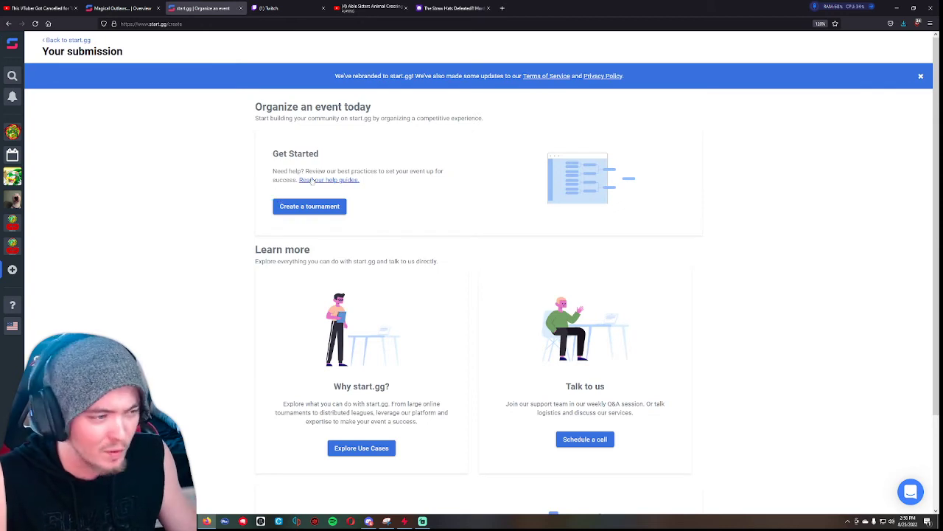
left_click(310, 207)
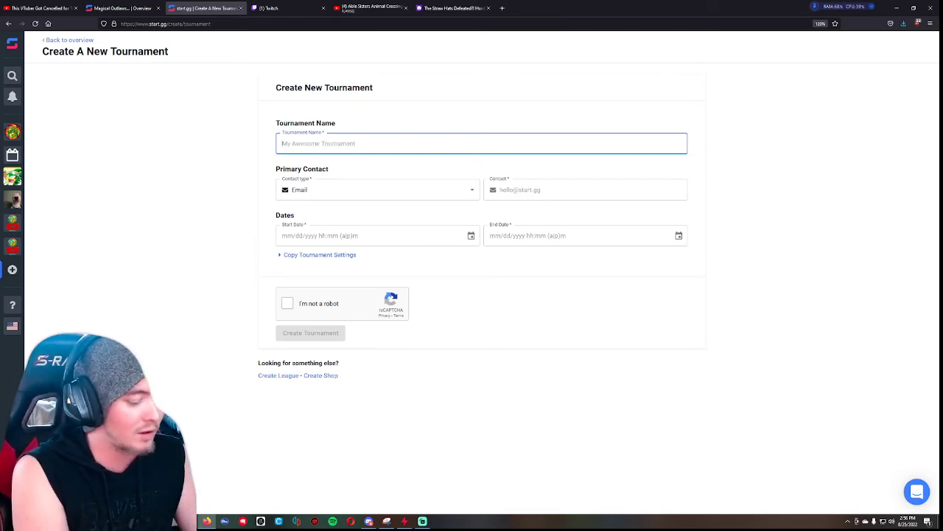
Step: Enter the name 'example tourney' and a Discord invite link as primary contact
type("example tourney")
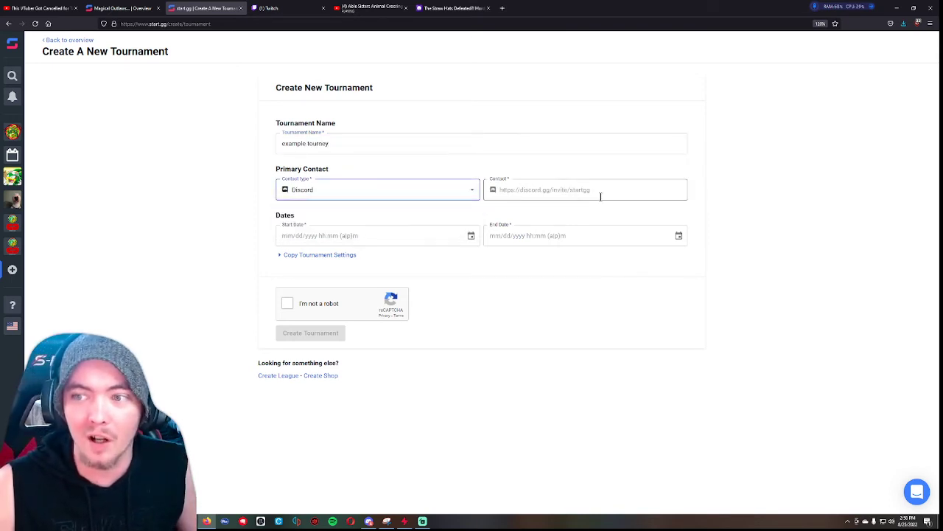
left_click(585, 189)
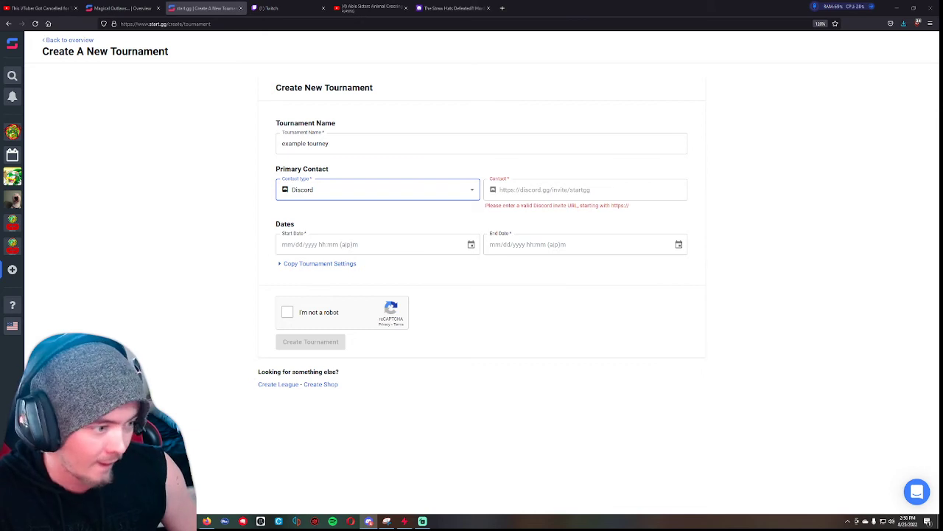
left_click(587, 189)
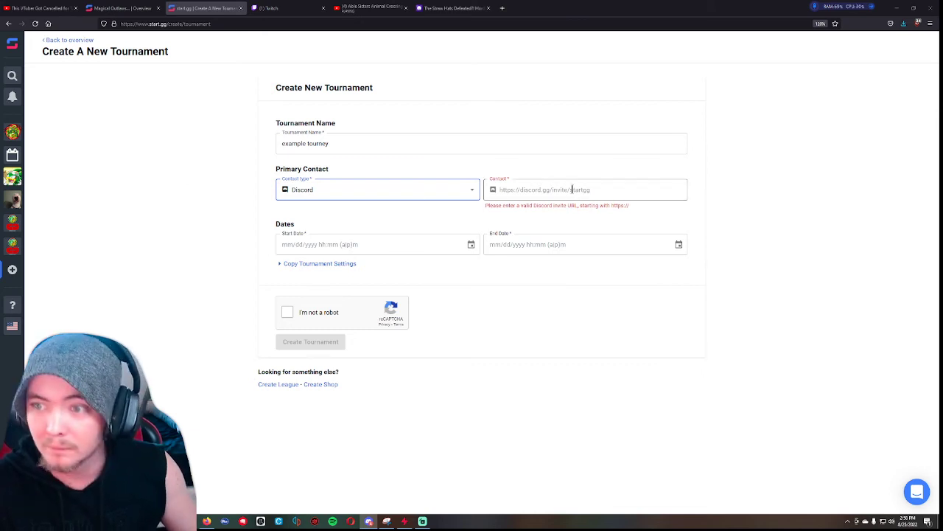
left_click(372, 236)
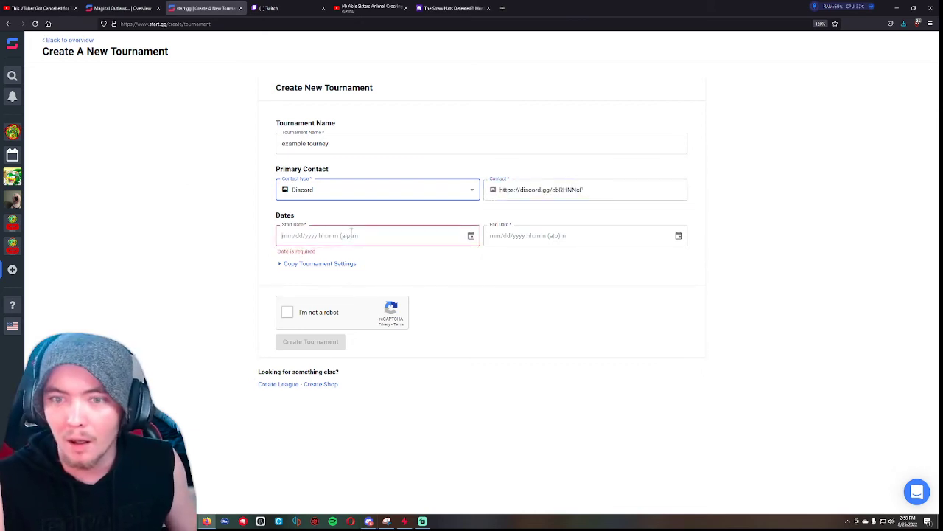
Step: Set start date Aug 25, 2022 at 6:00 pm and end date Aug 25 at 8:00 pm
left_click(378, 236)
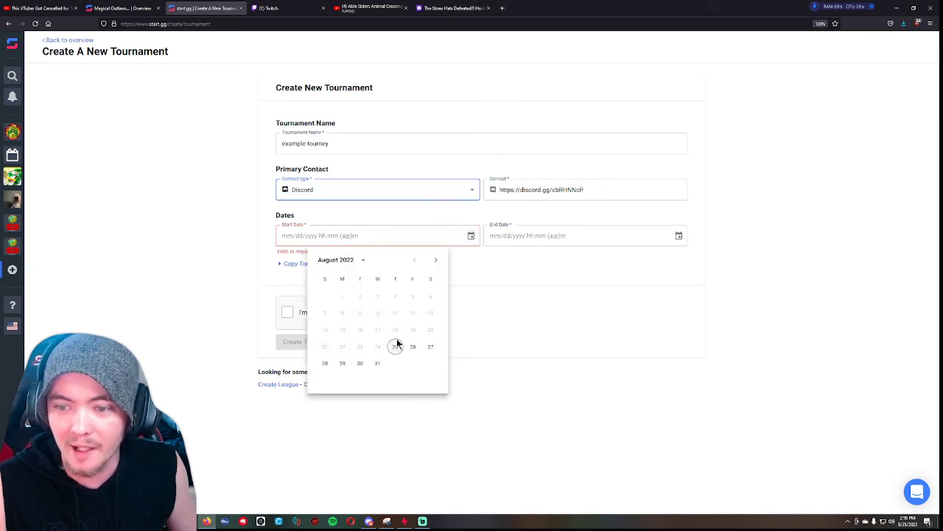
left_click(396, 346)
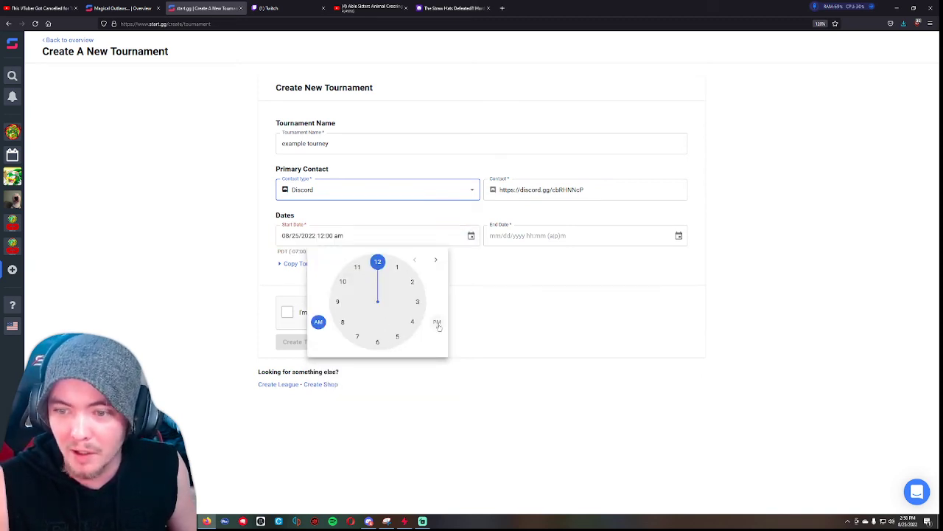
left_click(437, 321)
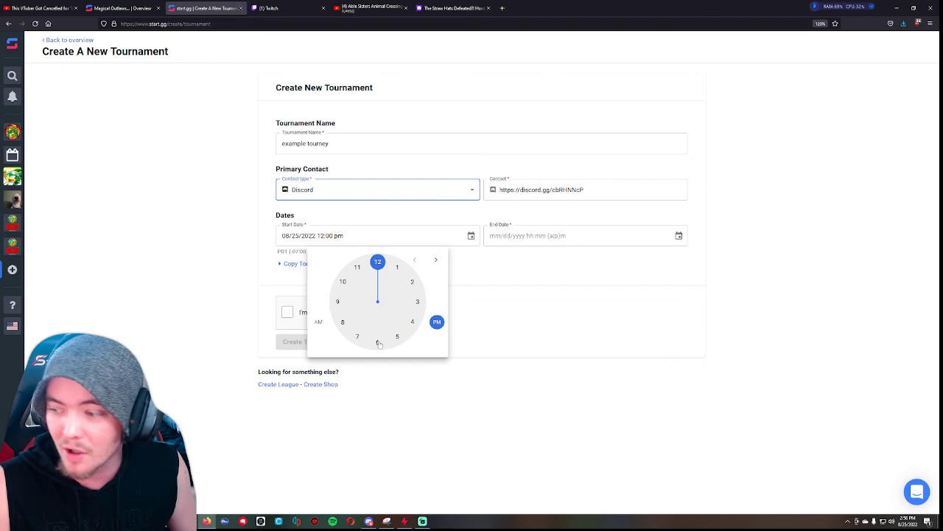
left_click(377, 342)
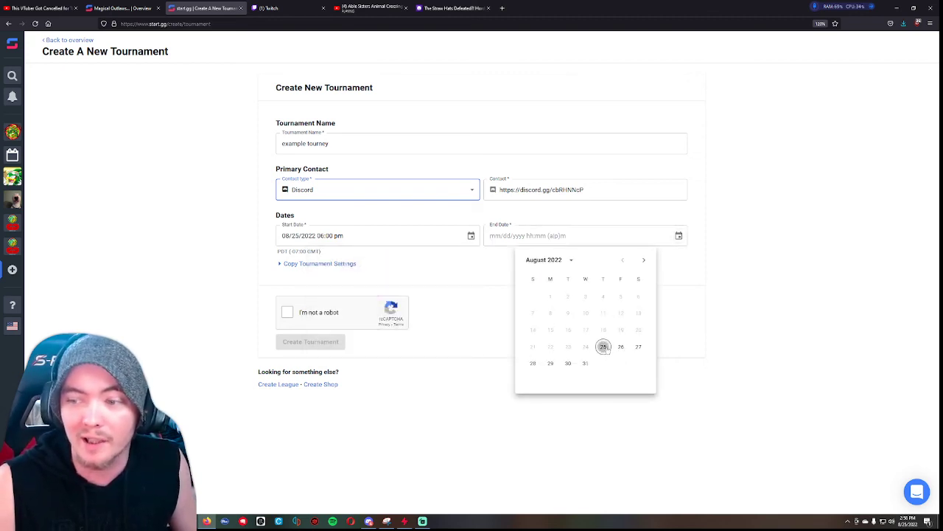
left_click(605, 347)
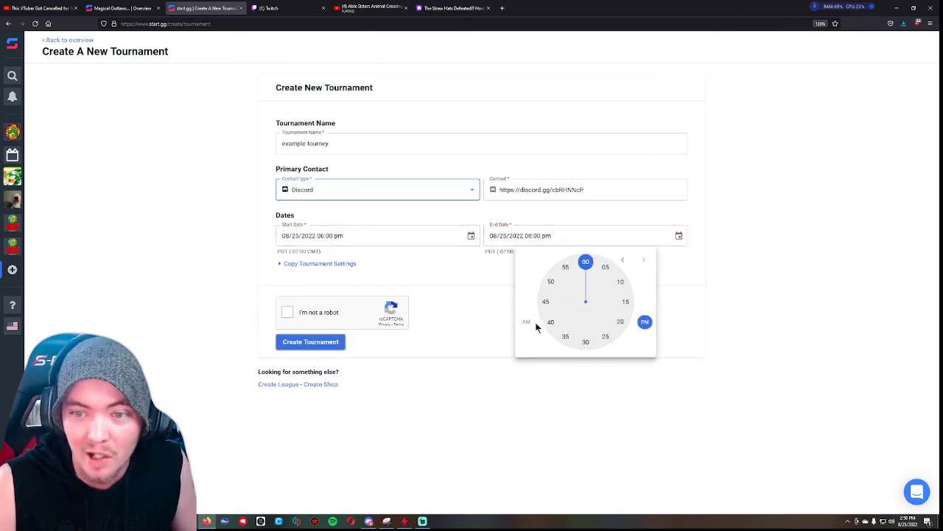
left_click(486, 317)
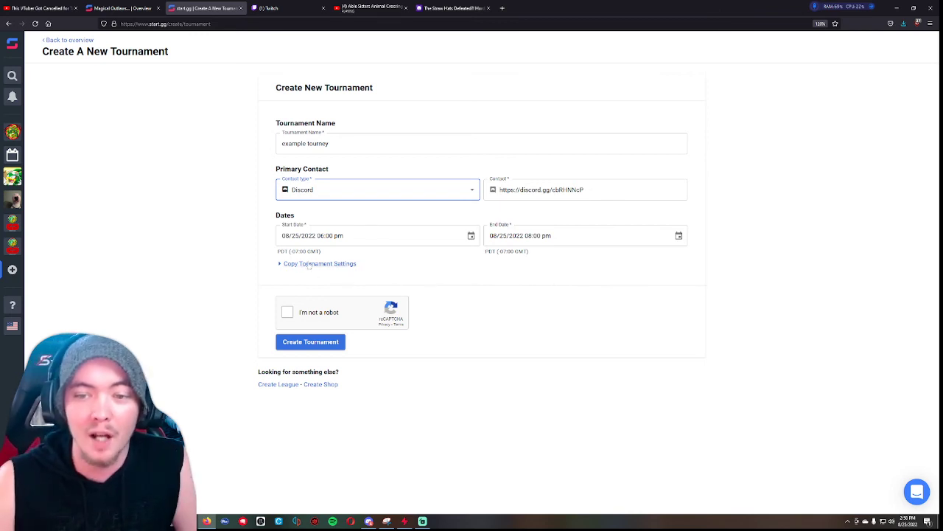
Step: Pass the reCAPTCHA check and create the tournament to reach its dashboard
left_click(320, 263)
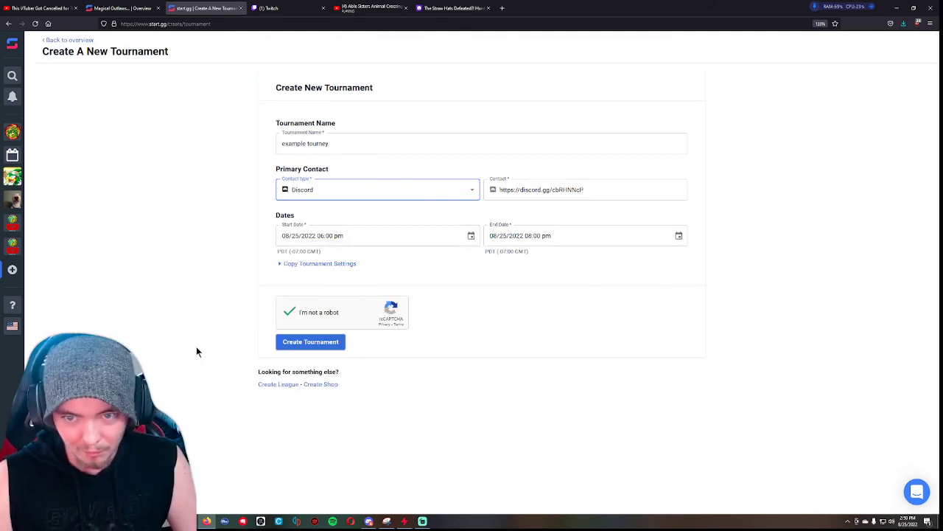
left_click(310, 342)
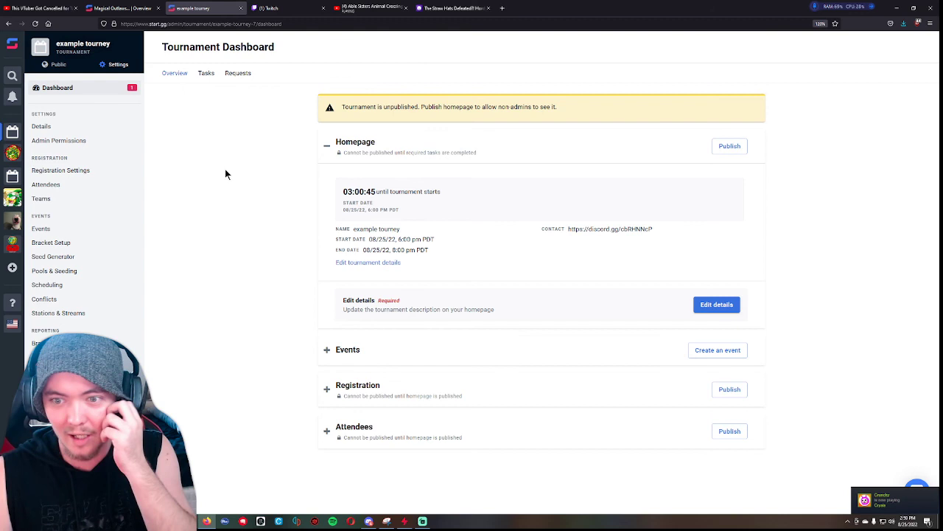
mouse_move(421, 457)
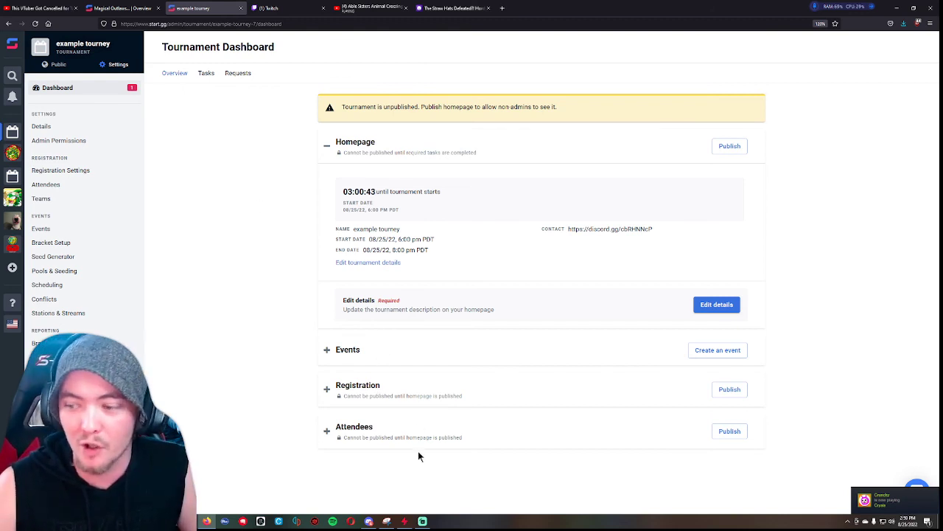